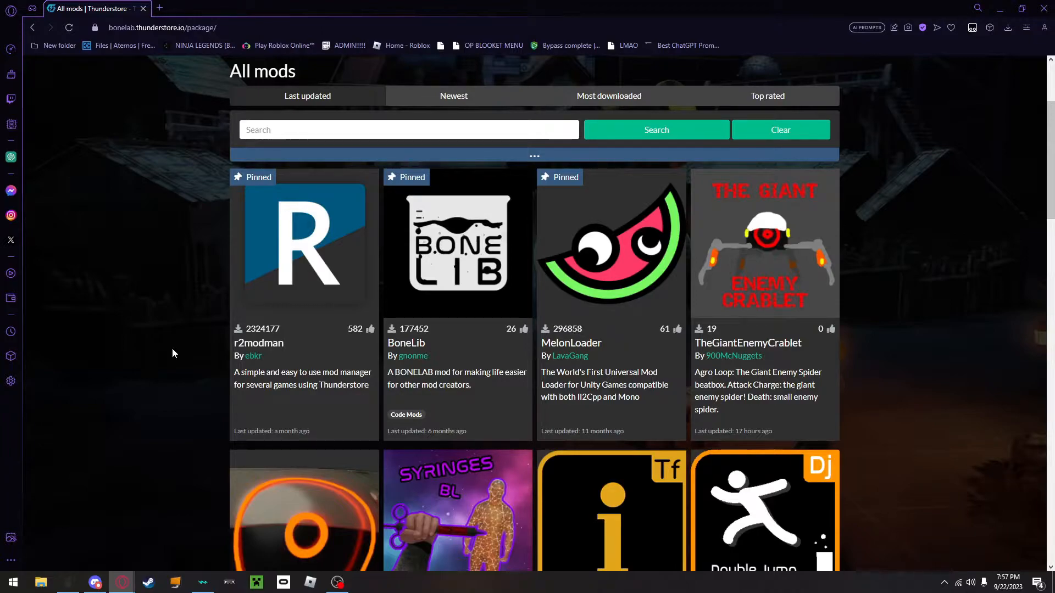
Locate MelonLoader in the All mods list and bring up its package page
{"action": "scroll", "scroll_direction": "down", "scroll_amount": 3}
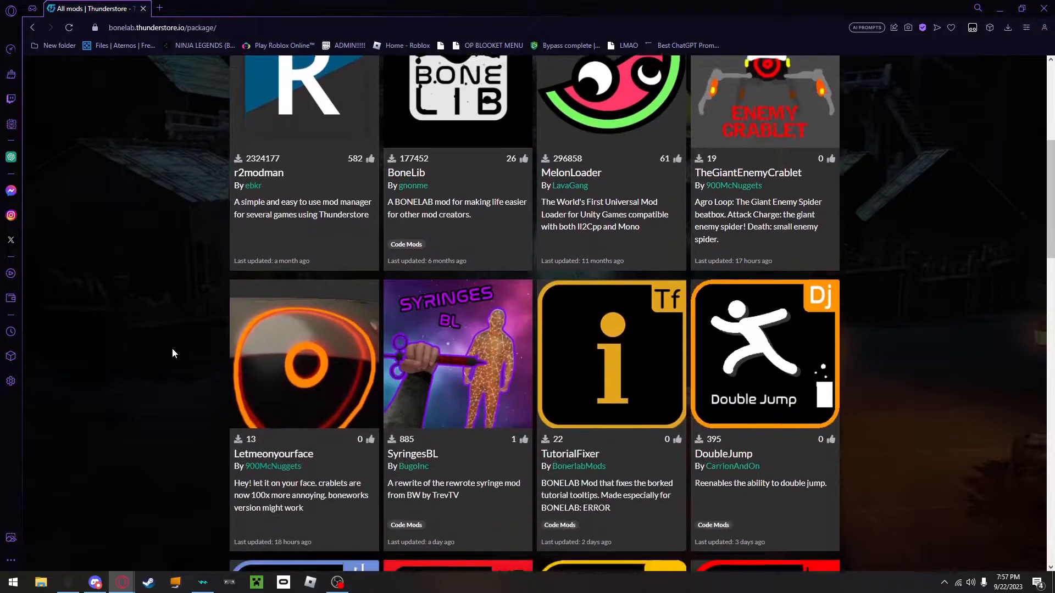
{"action": "scroll", "scroll_direction": "down", "scroll_amount": 3}
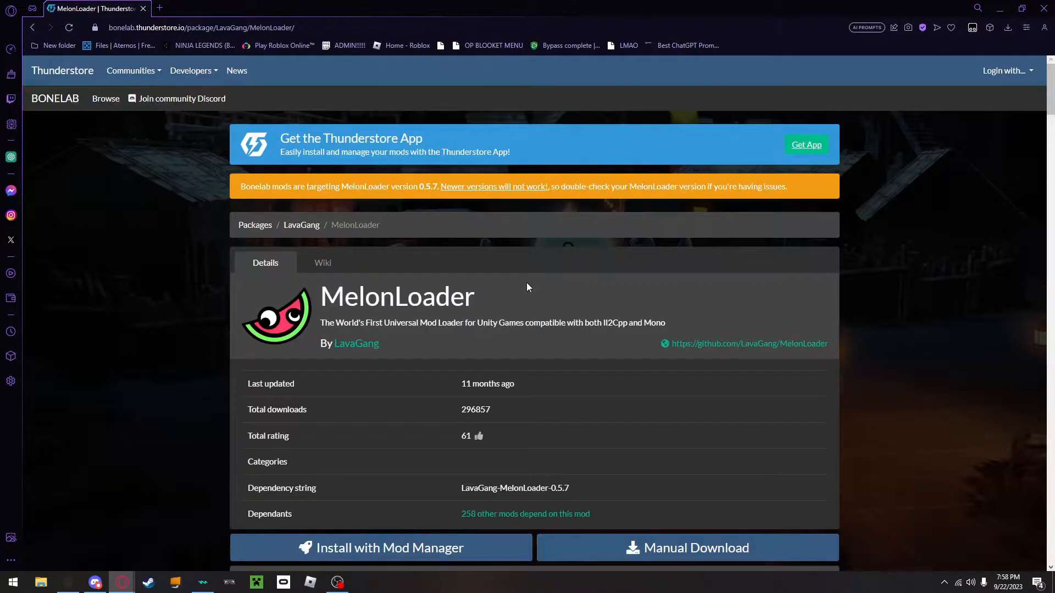
{"action": "scroll", "scroll_direction": "down", "scroll_amount": 3}
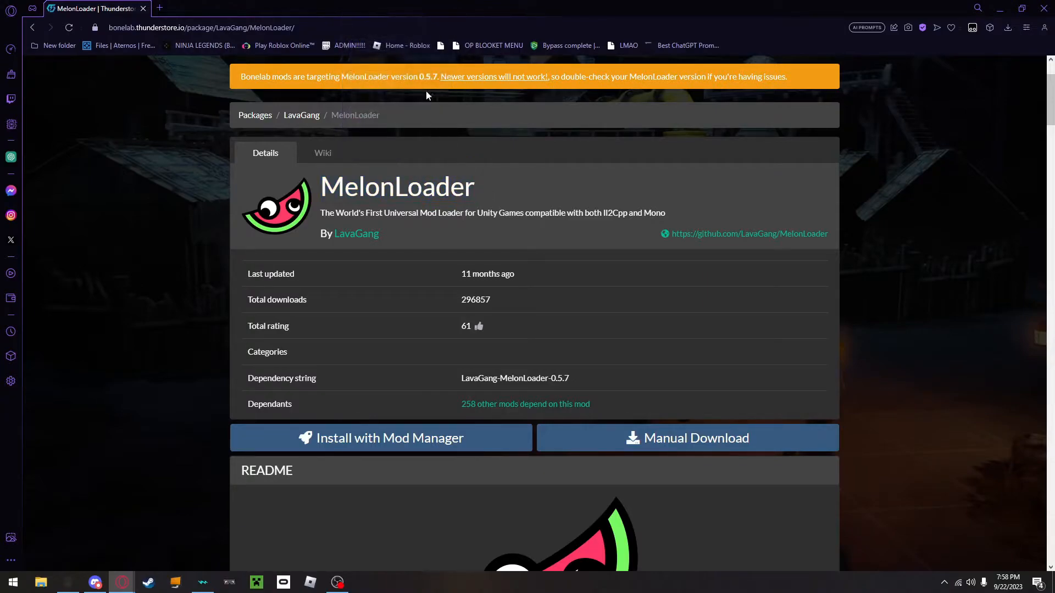
{"action": "double_click", "coordinate": [421, 75]}
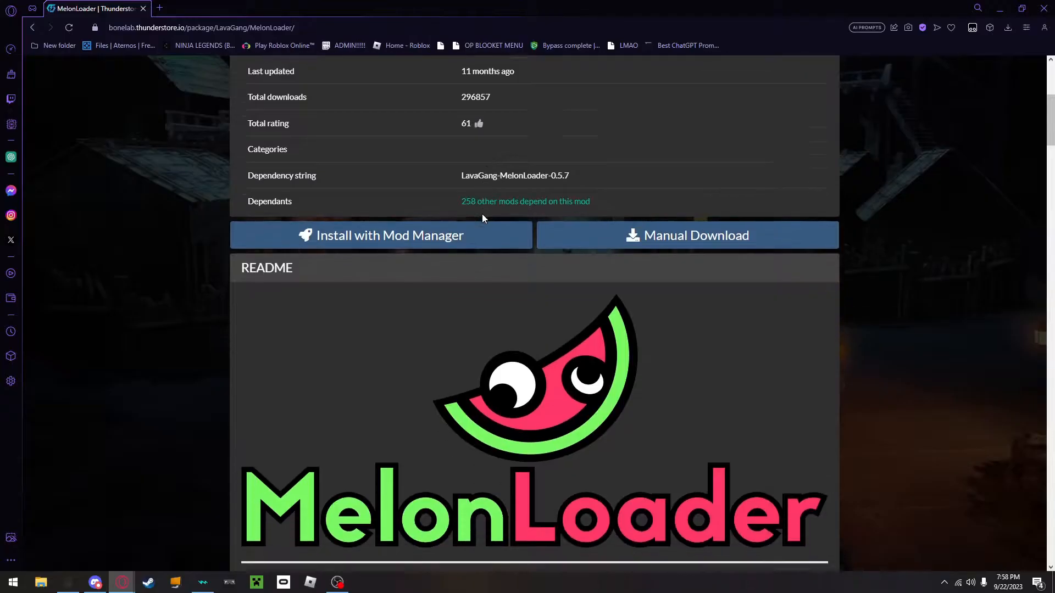
{"action": "scroll", "scroll_direction": "down", "scroll_amount": 3}
{"action": "type", "text": "melon"}
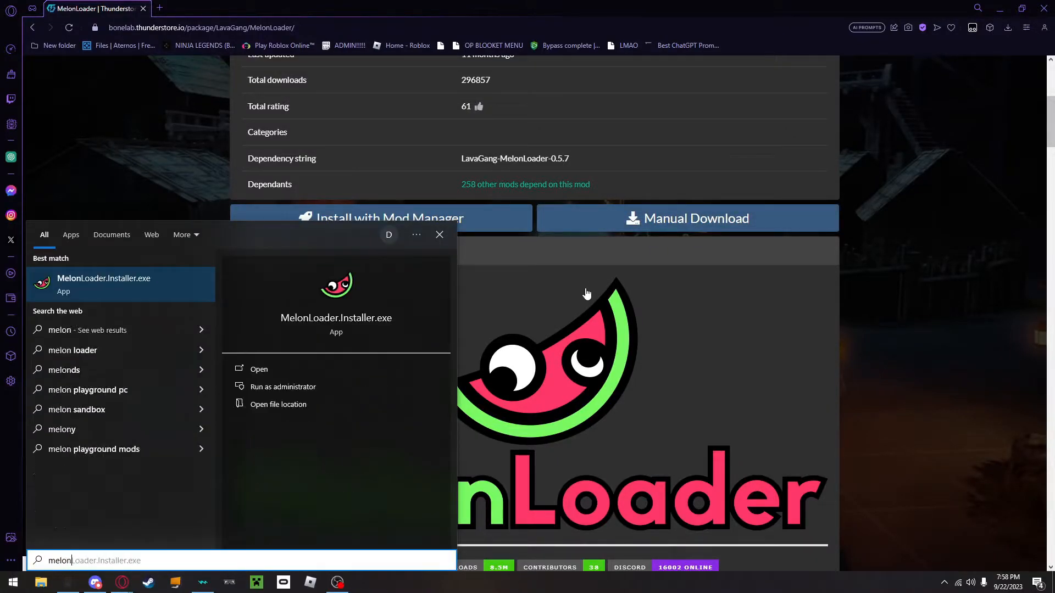
Install MelonLoader v0.5.7 into the BONELAB game folder and close the installer
{"action": "left_click", "coordinate": [258, 369]}
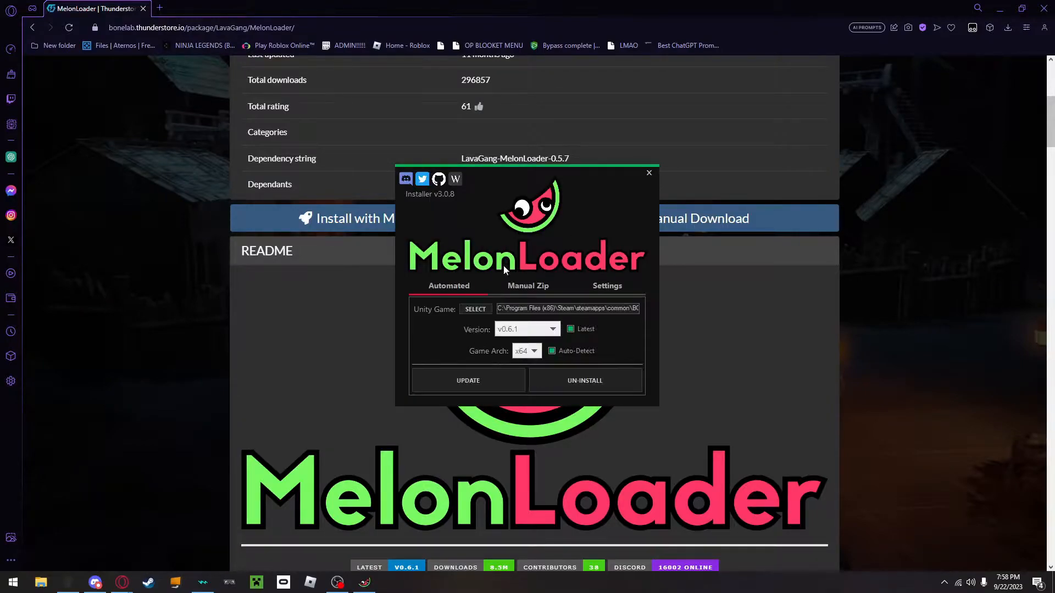
{"action": "mouse_move", "coordinate": [554, 329]}
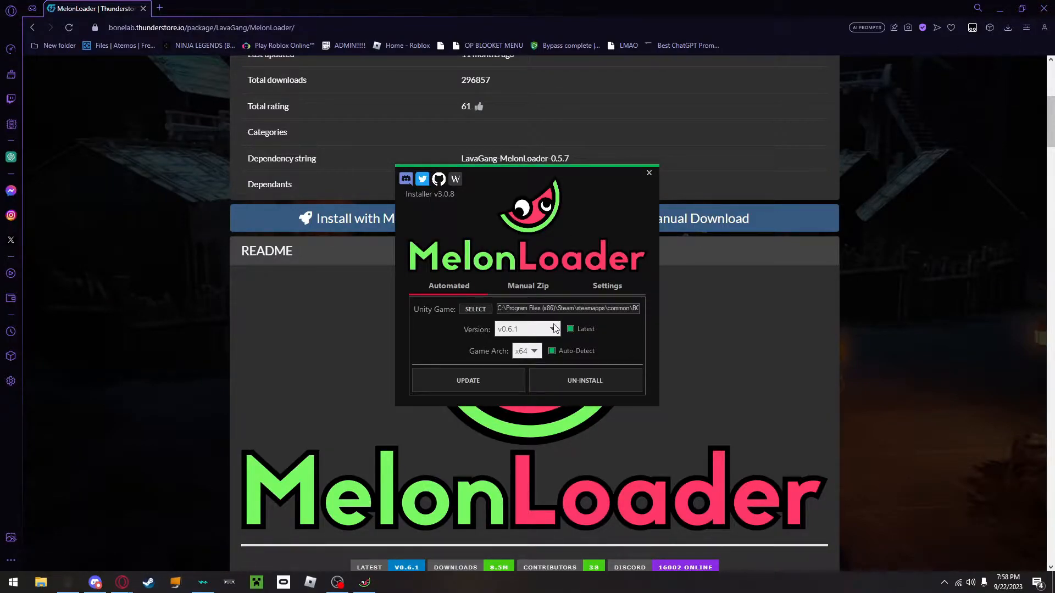
{"action": "left_click", "coordinate": [552, 328]}
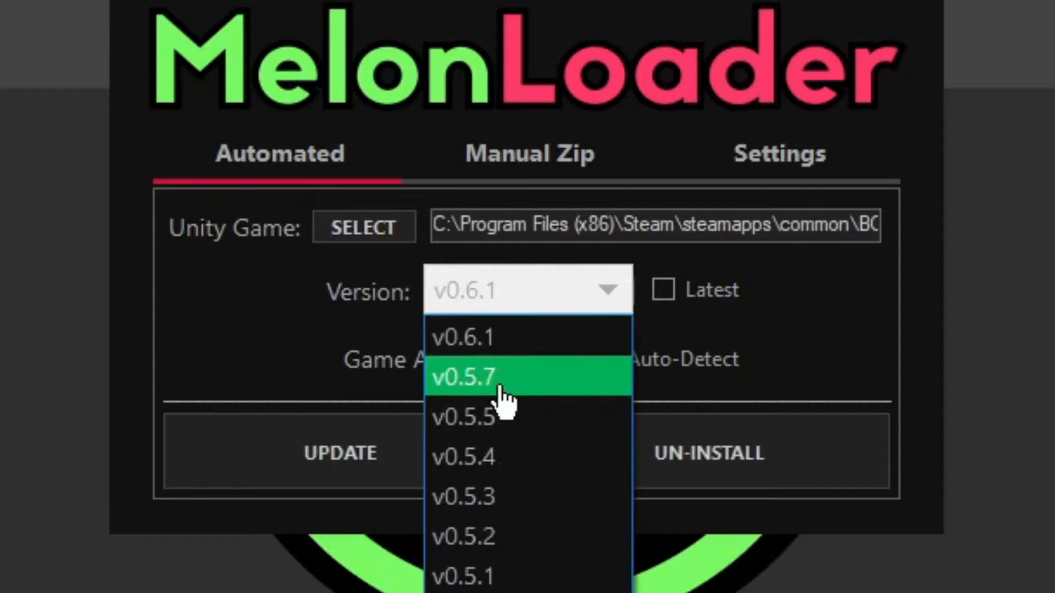
{"action": "left_click", "coordinate": [474, 377]}
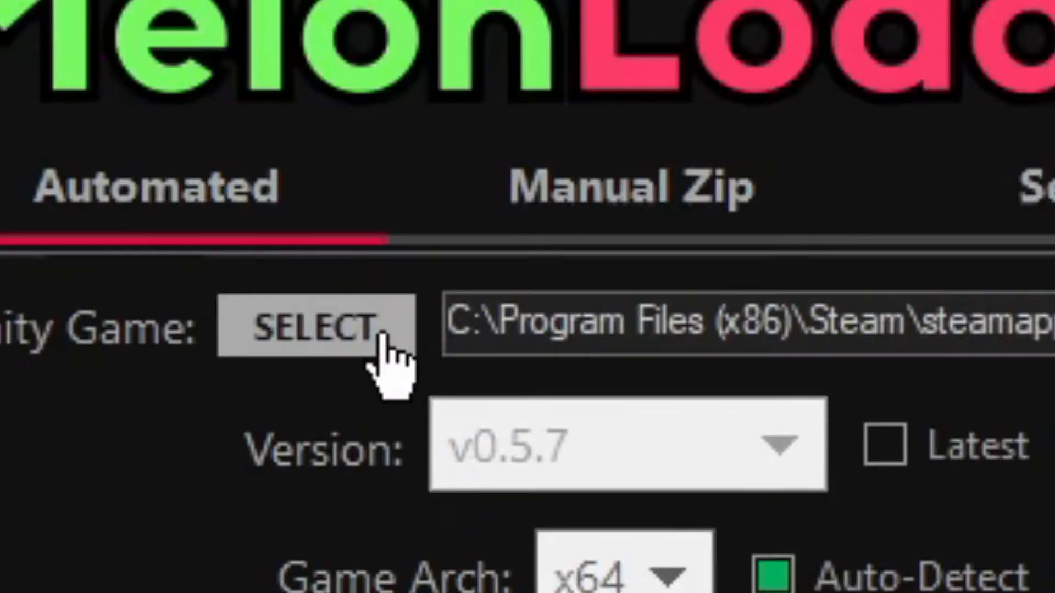
{"action": "left_click", "coordinate": [313, 330]}
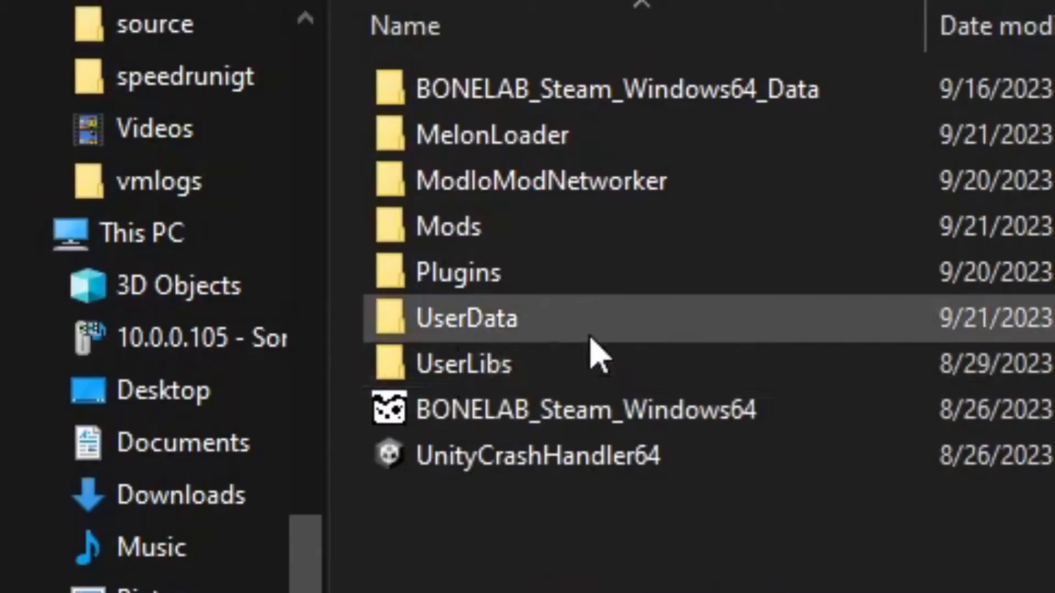
{"action": "left_click", "coordinate": [457, 242]}
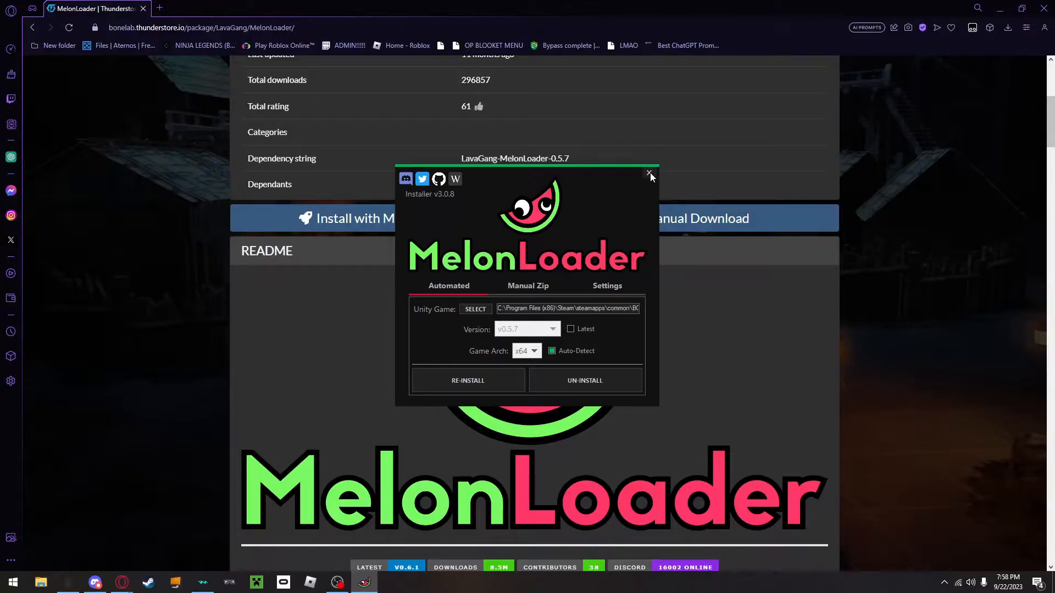
{"action": "left_click", "coordinate": [648, 175]}
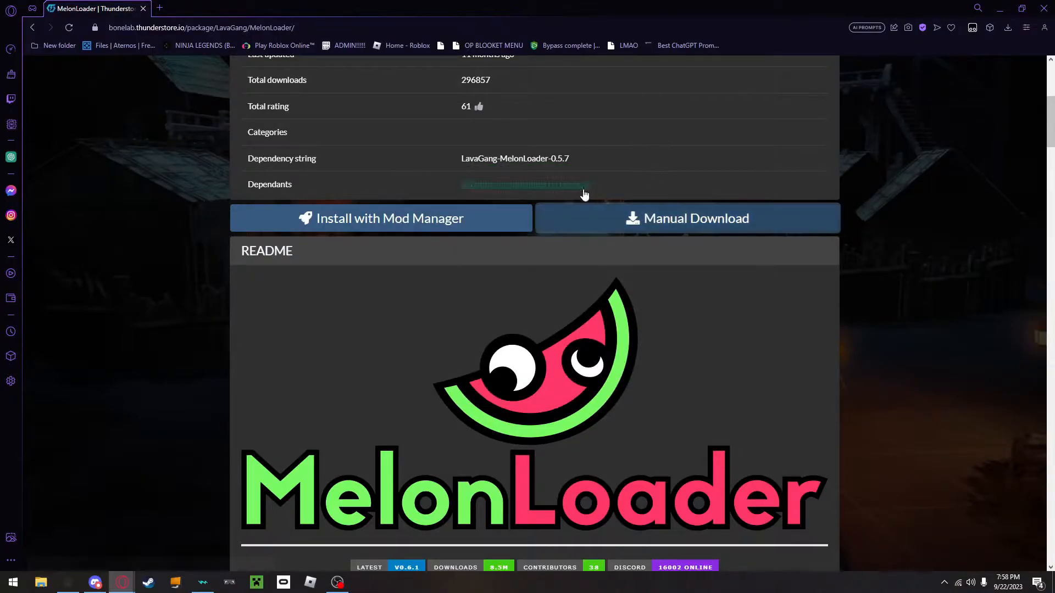
Return to All mods and view the BoneLib package, which requires MelonLoader 0.5.7
{"action": "left_click", "coordinate": [32, 27]}
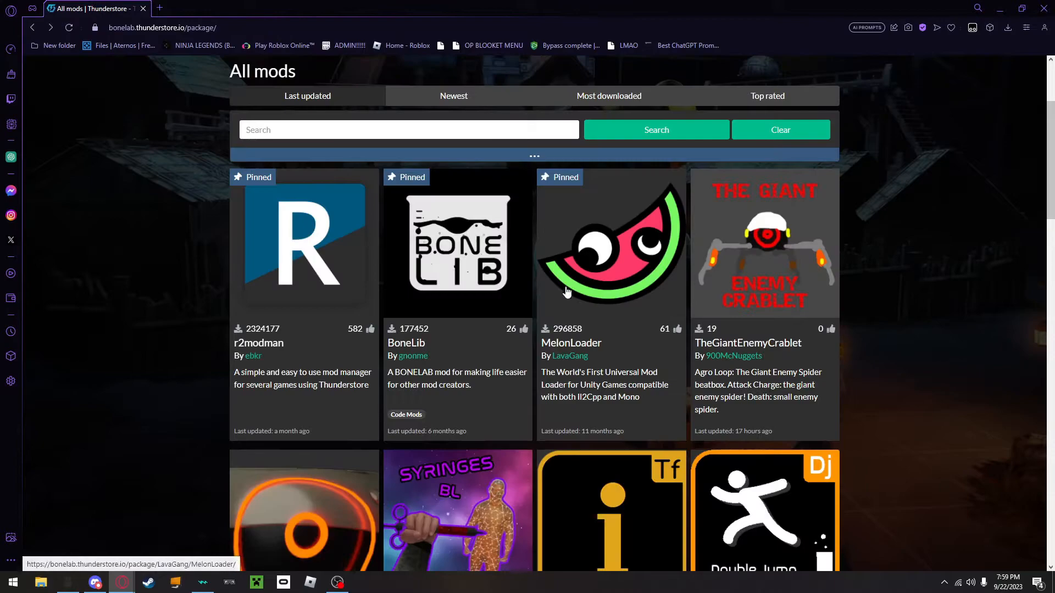
{"action": "scroll", "scroll_direction": "up", "scroll_amount": 3}
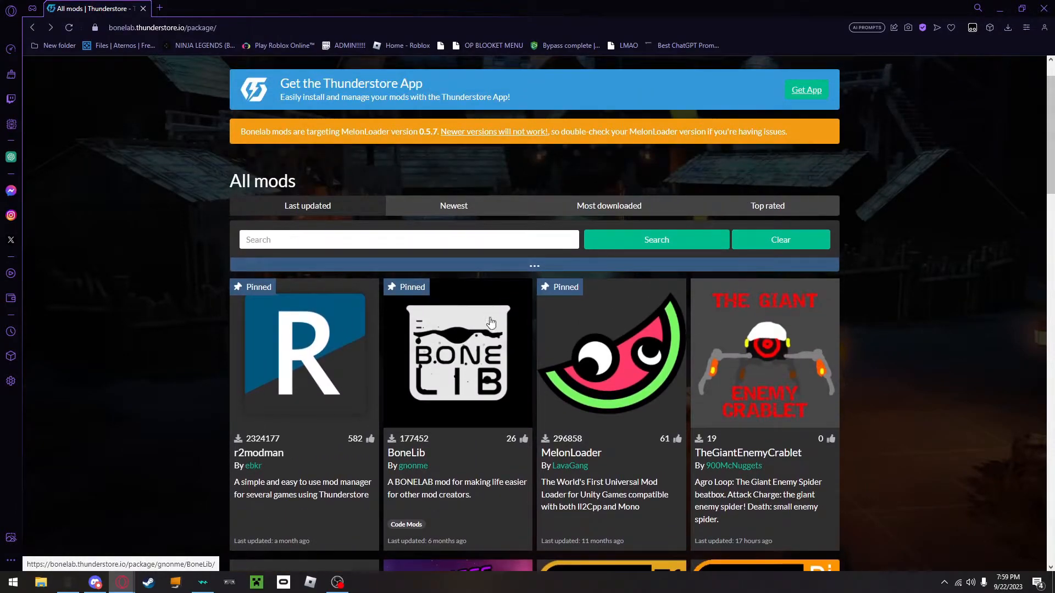
{"action": "left_click", "coordinate": [456, 353]}
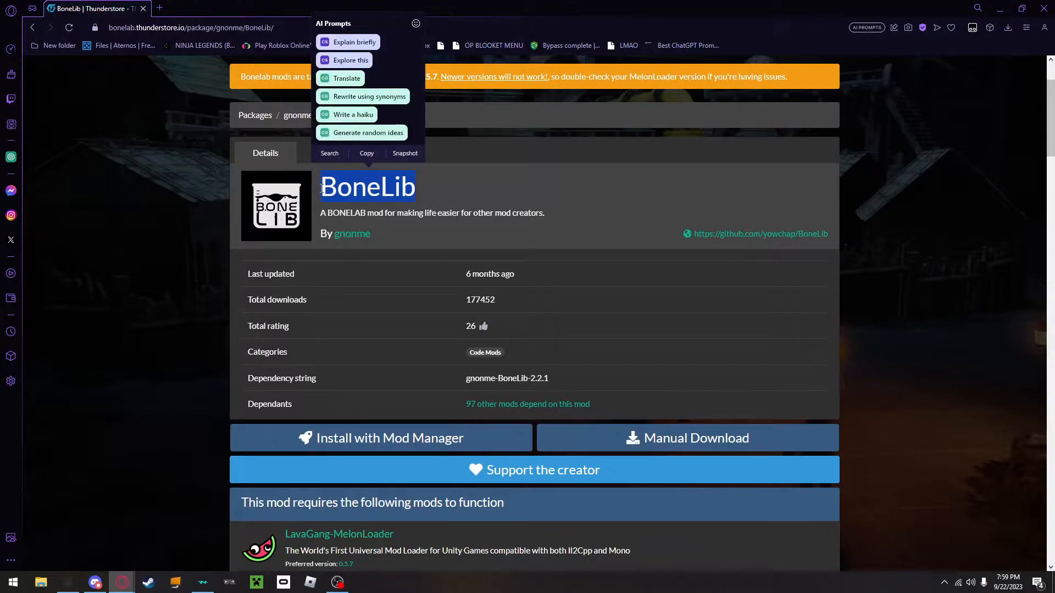
{"action": "left_click", "coordinate": [318, 197]}
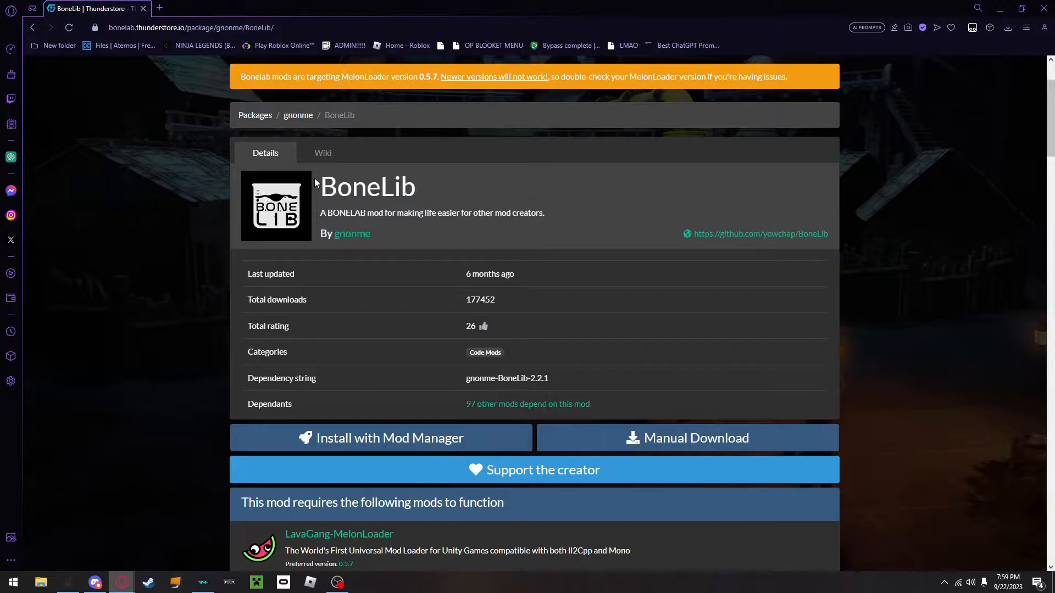
{"action": "scroll", "scroll_direction": "down", "scroll_amount": 3}
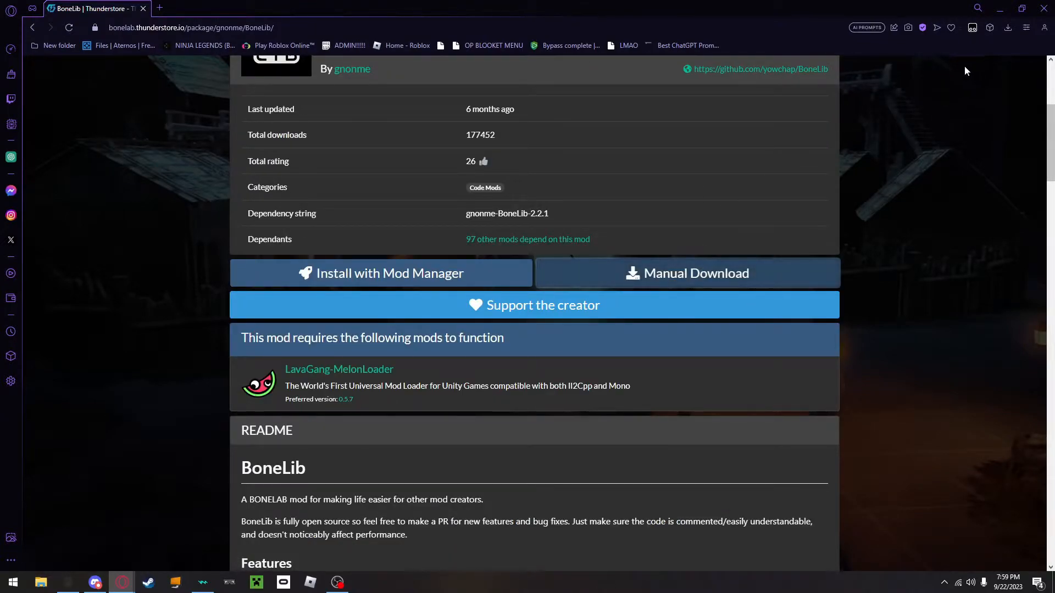
{"action": "mouse_move", "coordinate": [978, 64]}
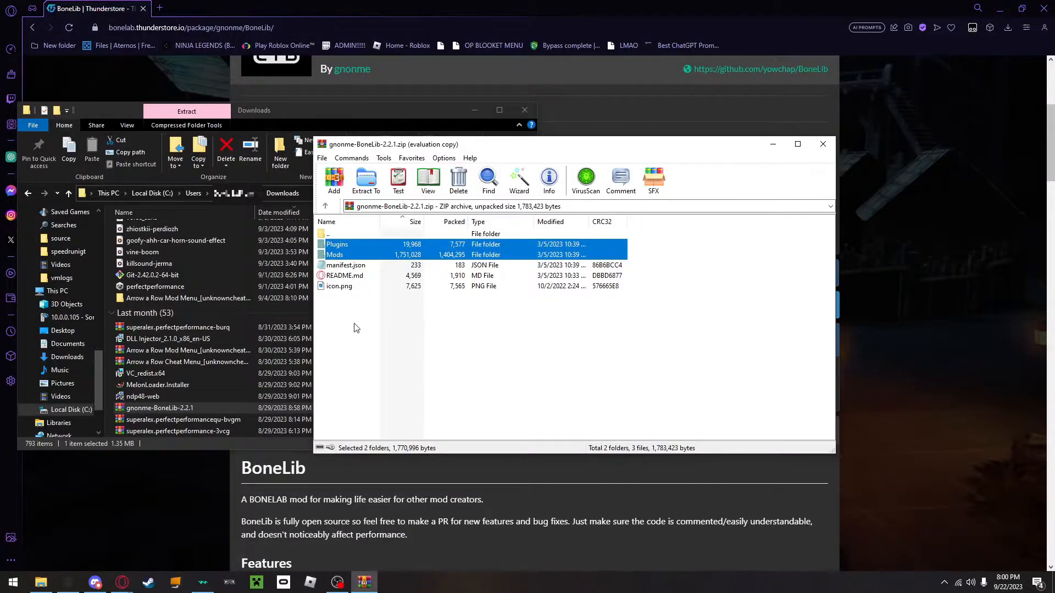
{"action": "mouse_move", "coordinate": [161, 581]}
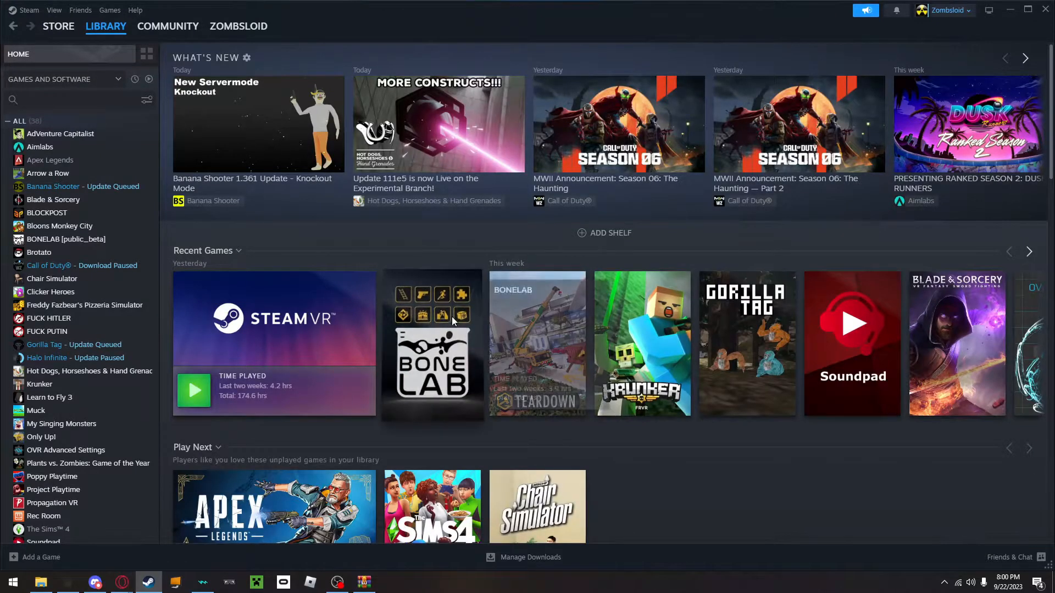
Browse BONELAB's local files from Steam and place the install folder beside the BoneLib archive
{"action": "left_click", "coordinate": [980, 236]}
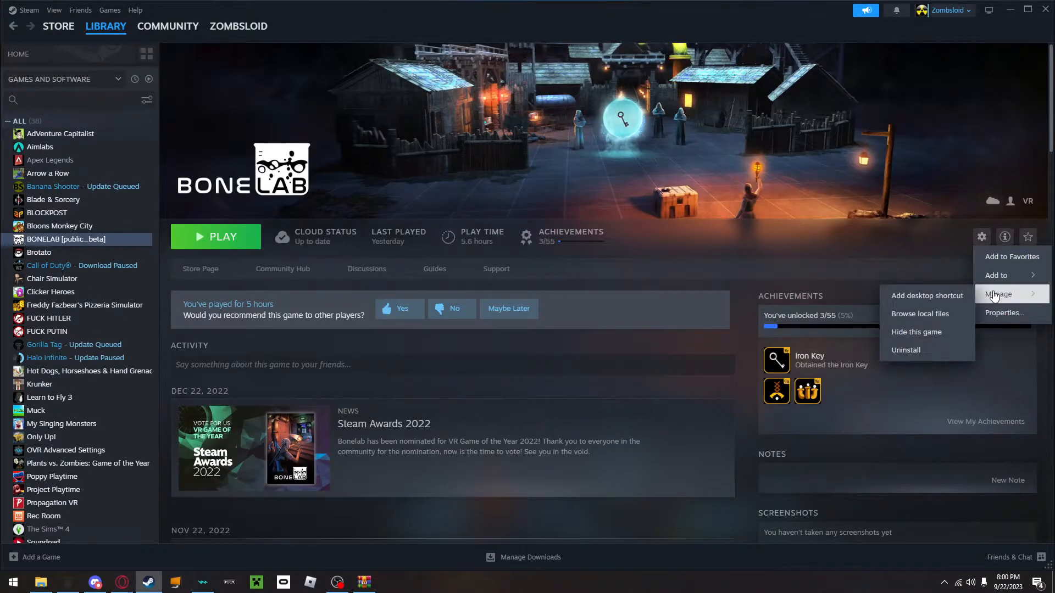
{"action": "left_click", "coordinate": [919, 314]}
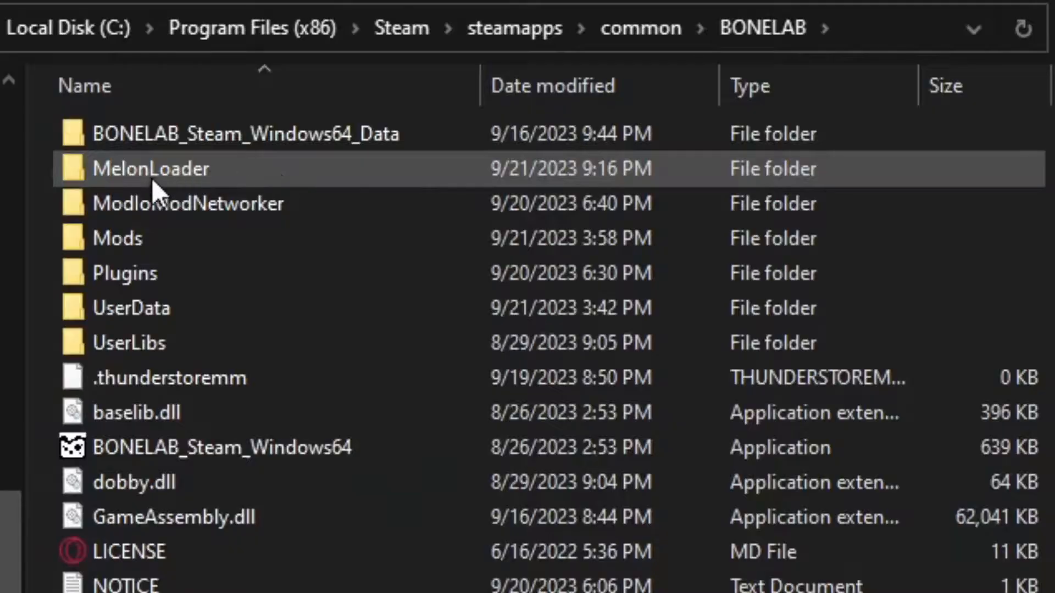
{"action": "mouse_move", "coordinate": [461, 194]}
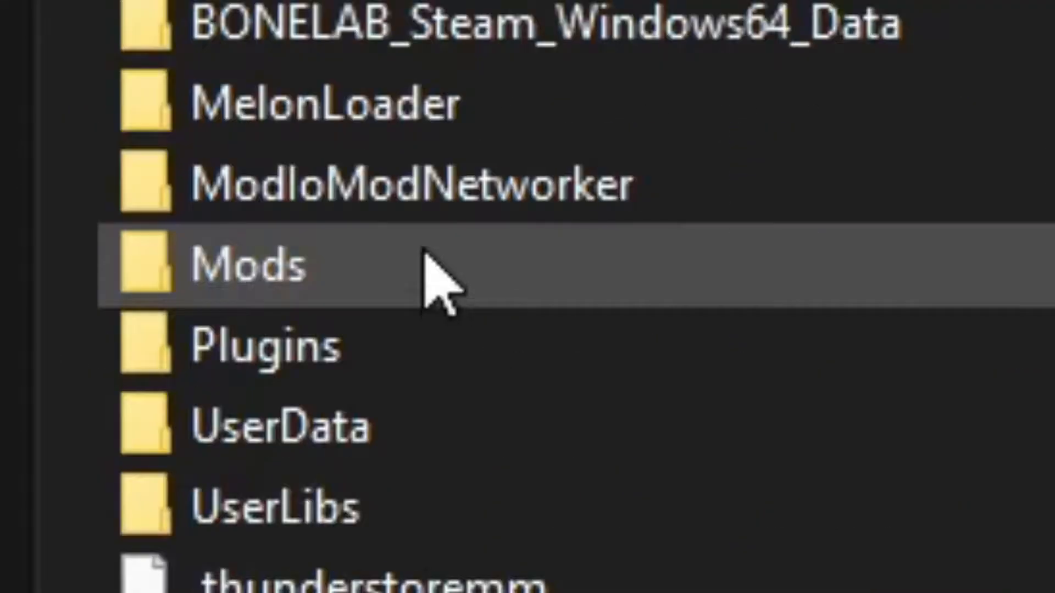
{"action": "scroll", "scroll_direction": "down", "scroll_amount": 3}
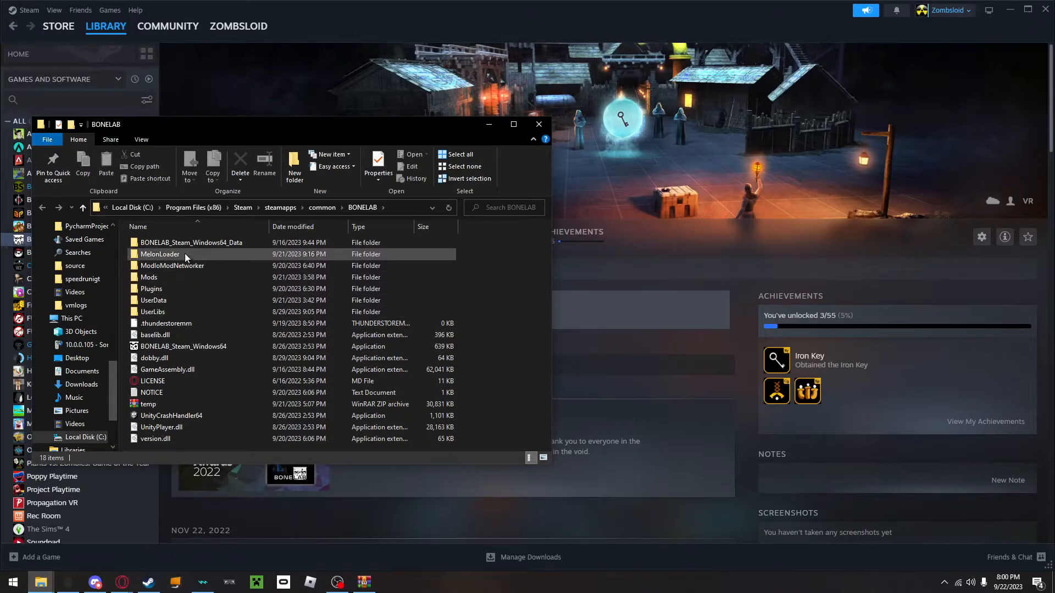
{"action": "left_click", "coordinate": [160, 253]}
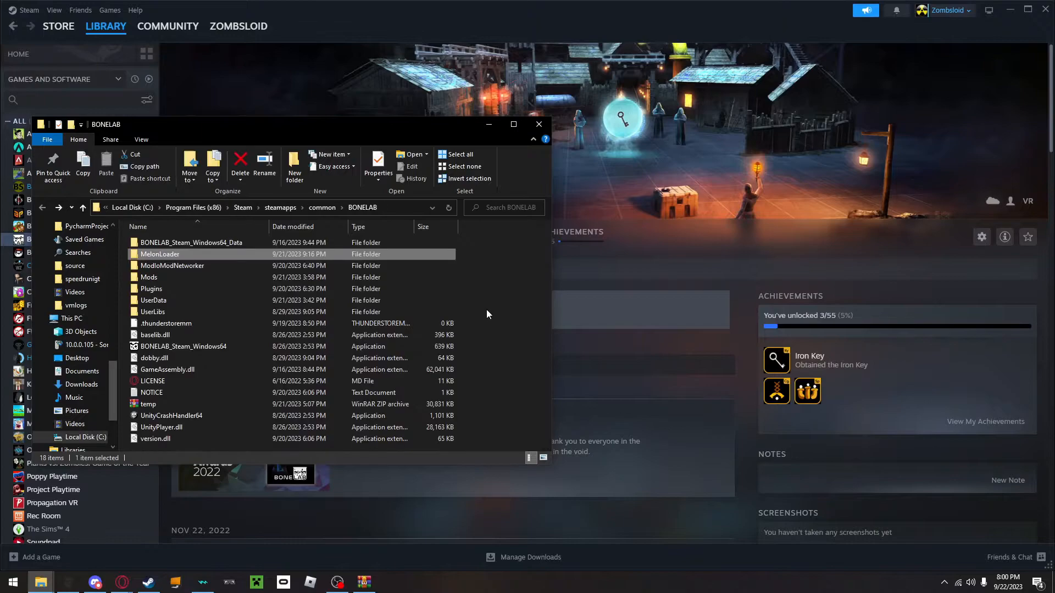
{"action": "left_click", "coordinate": [363, 582]}
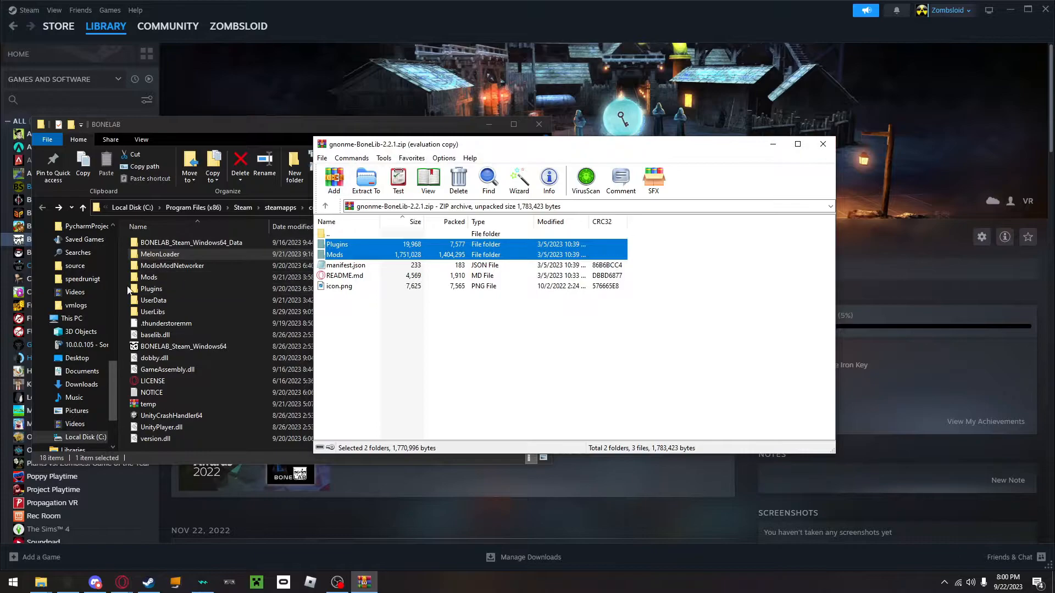
{"action": "mouse_move", "coordinate": [771, 144]}
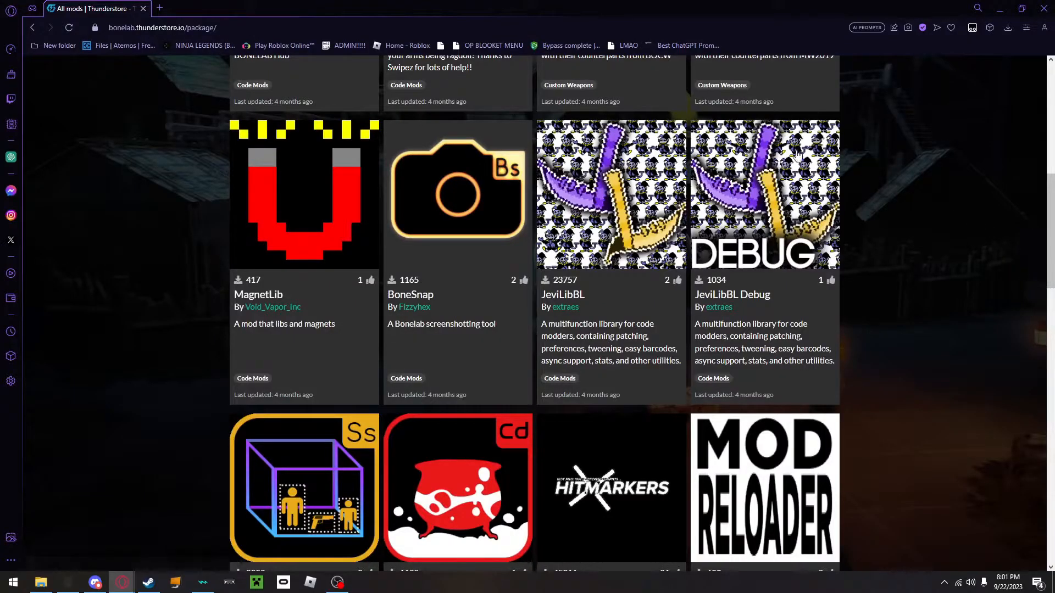
{"action": "mouse_move", "coordinate": [646, 222]}
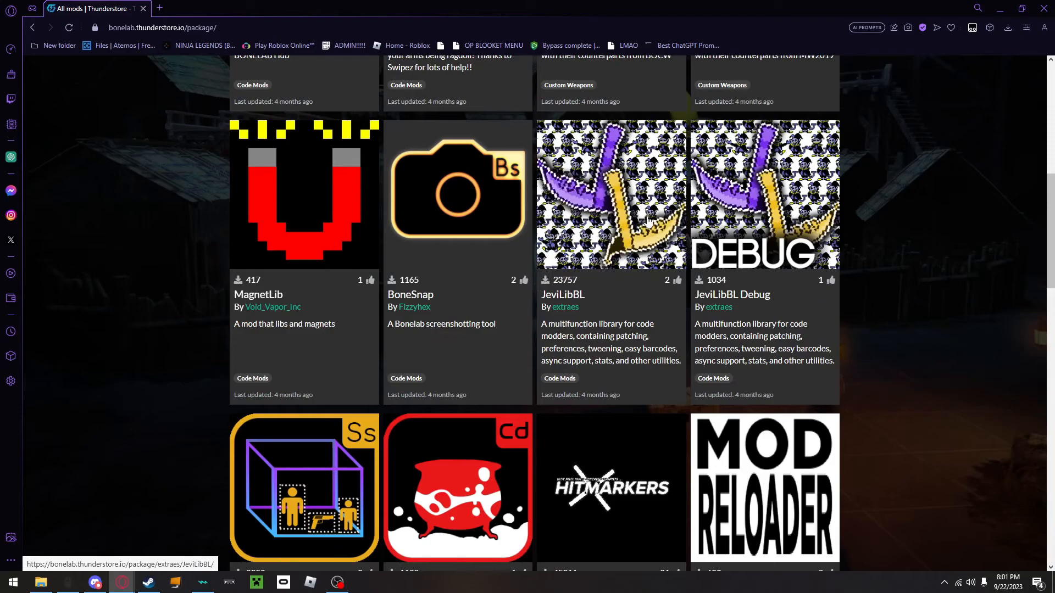
{"action": "mouse_move", "coordinate": [642, 215]}
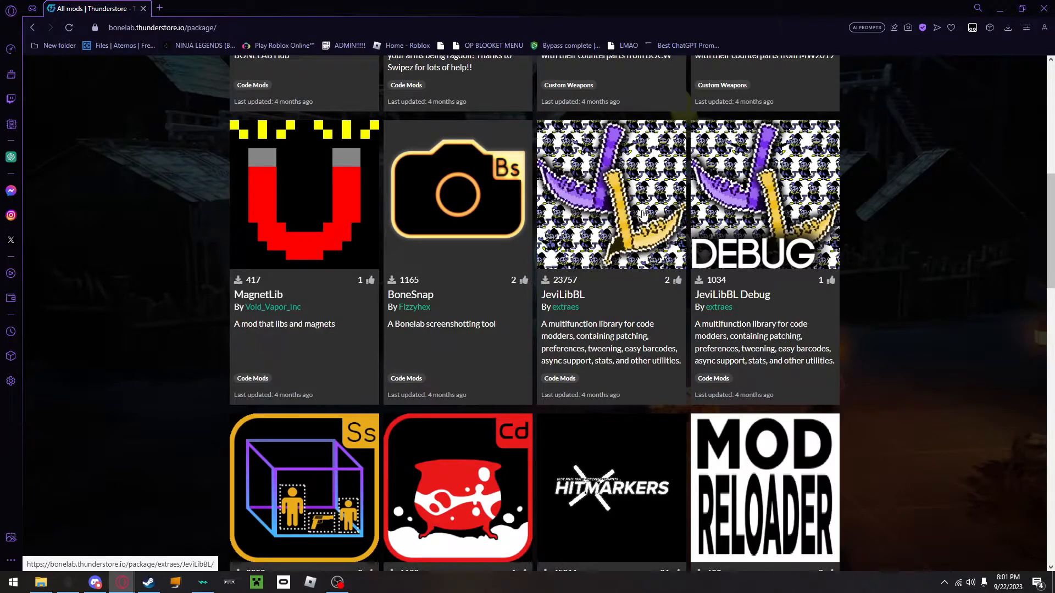
View the JeviLibBL package page showing its BoneLib 2.2.0 dependency
{"action": "left_click", "coordinate": [609, 195]}
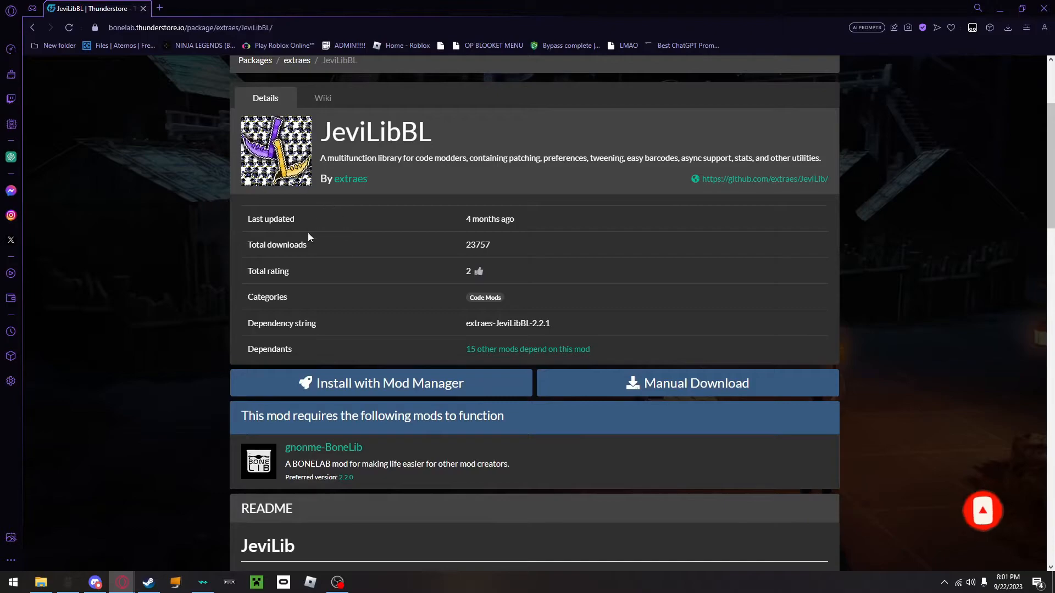
{"action": "mouse_move", "coordinate": [308, 154]}
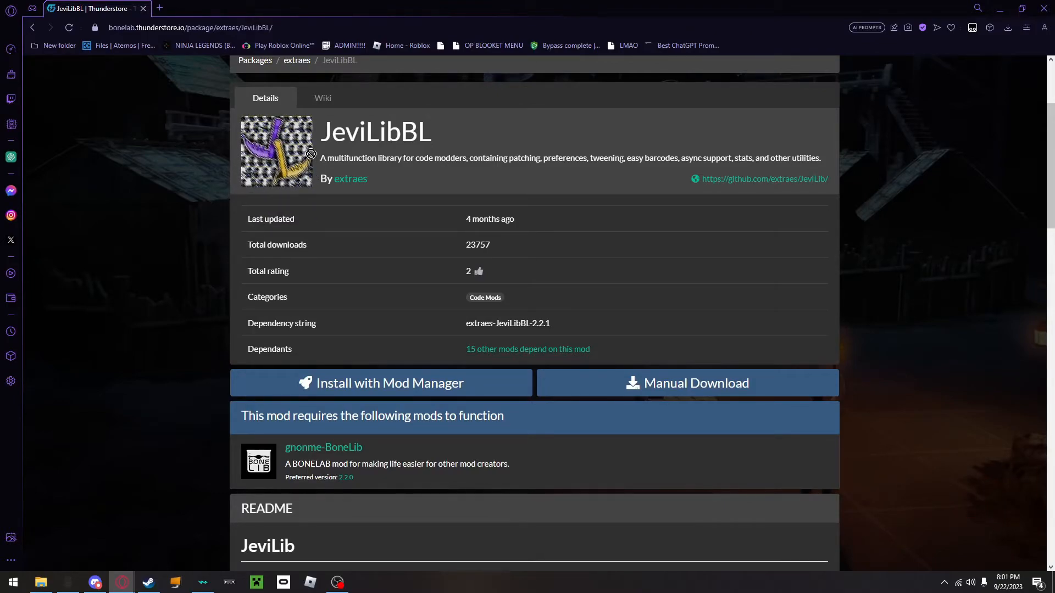
{"action": "mouse_move", "coordinate": [351, 179]}
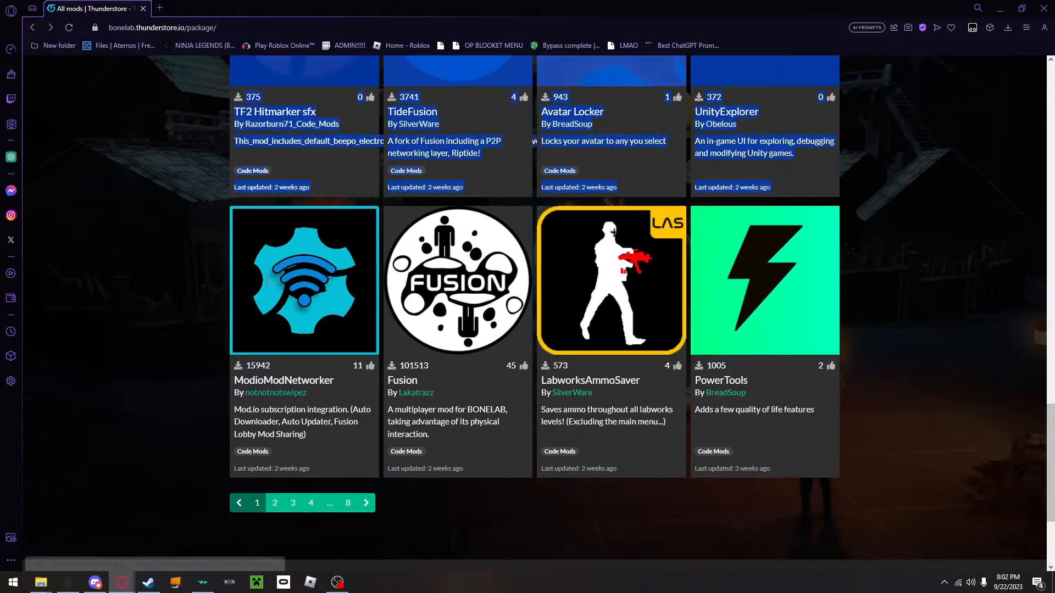
{"action": "mouse_move", "coordinate": [458, 279]}
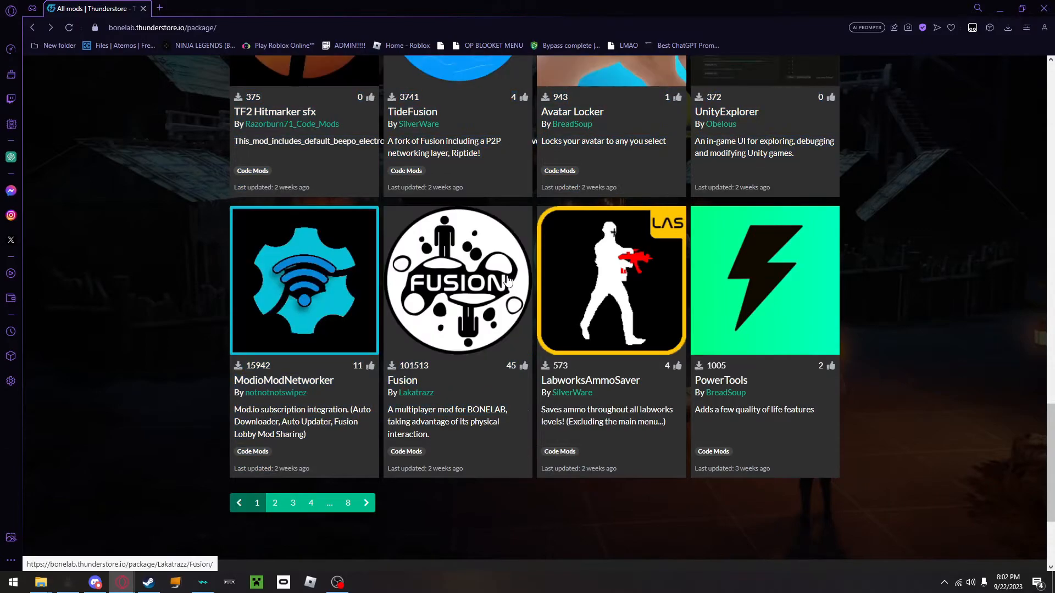
Download Fusion 1.5.0, then view ModioModNetworker and its Lakatrazz-Fusion dependency
{"action": "left_click", "coordinate": [457, 279]}
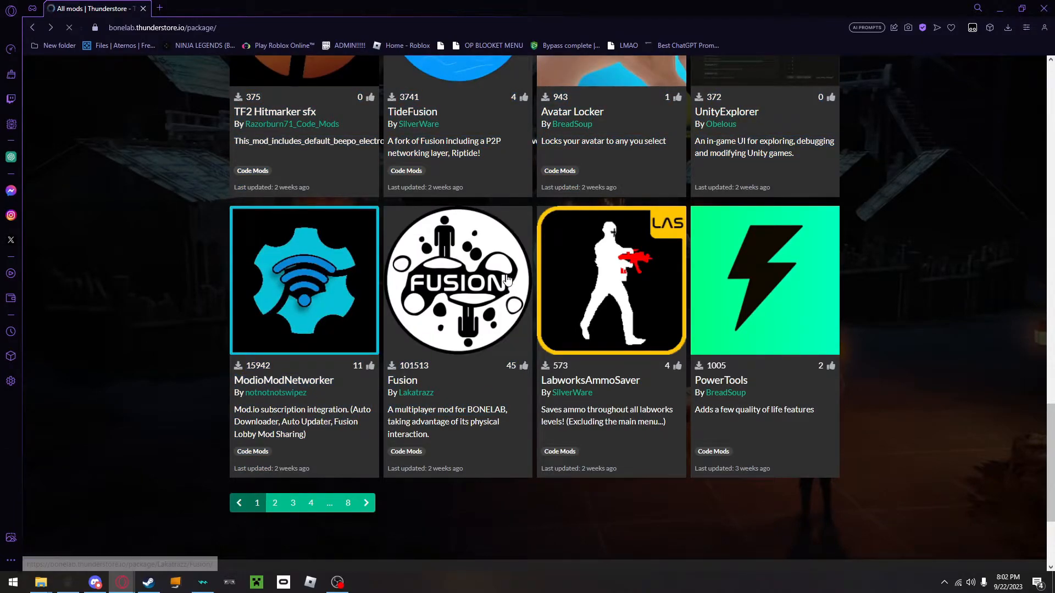
{"action": "left_click", "coordinate": [457, 280]}
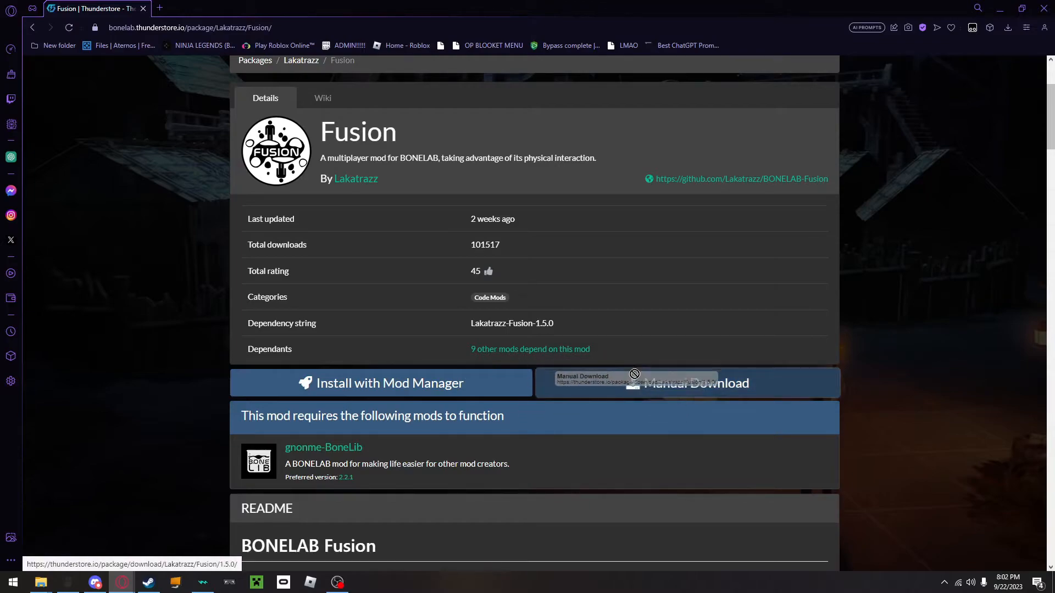
{"action": "left_click", "coordinate": [31, 28]}
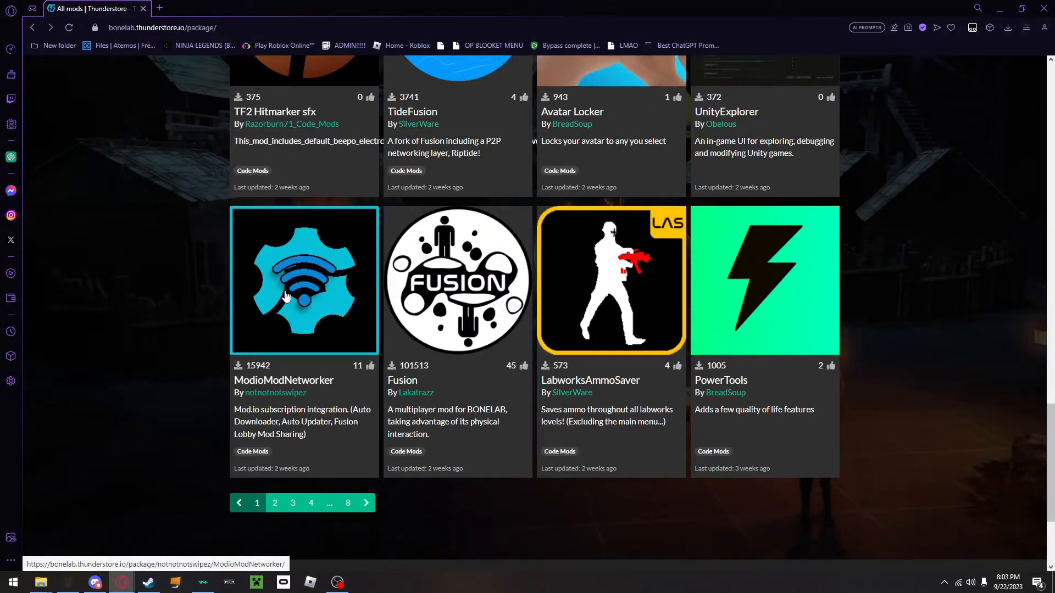
{"action": "left_click", "coordinate": [305, 280]}
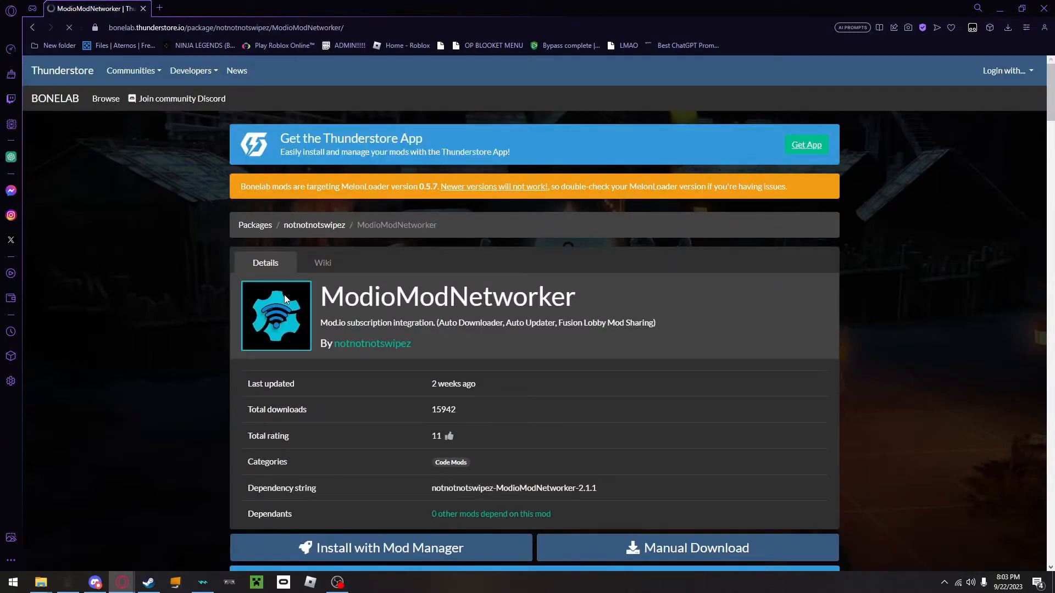
{"action": "scroll", "scroll_direction": "down", "scroll_amount": 3}
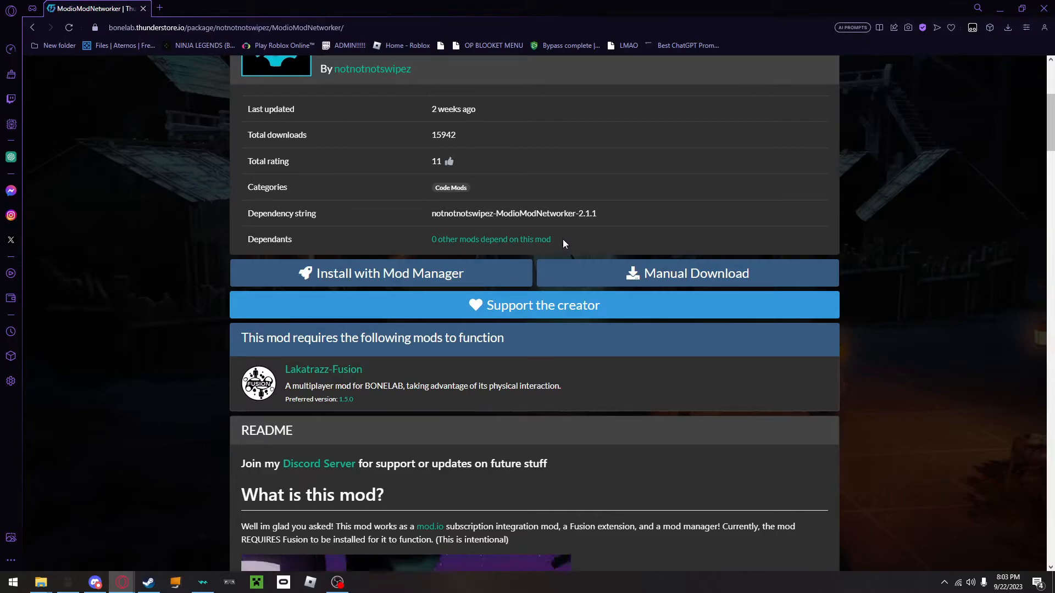
{"action": "mouse_move", "coordinate": [40, 582]}
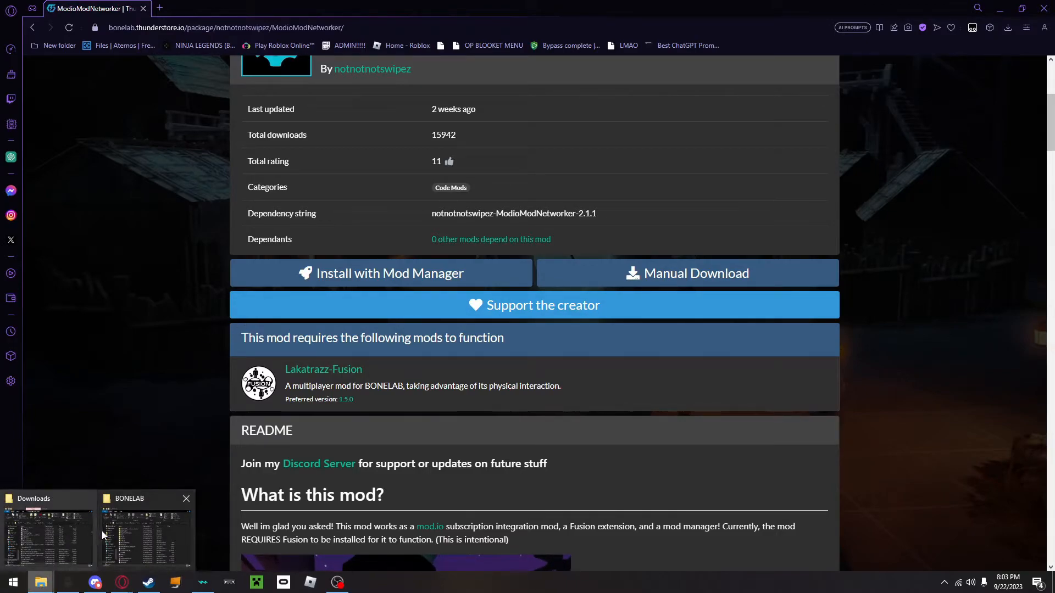
Open auth.txt from BONELAB's ModioModNetworker folder in Notepad
{"action": "left_click", "coordinate": [146, 528]}
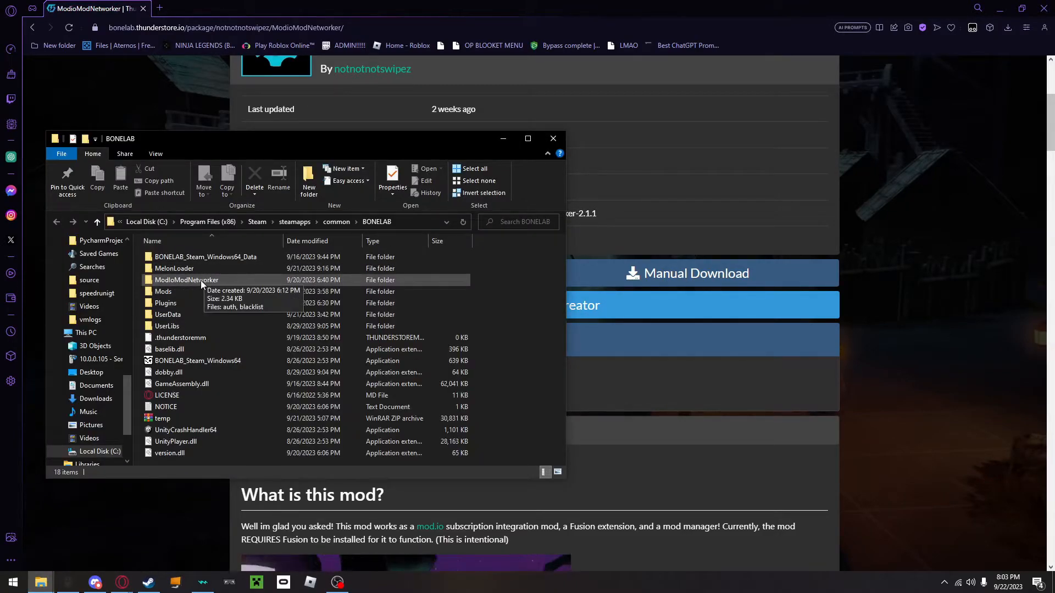
{"action": "double_click", "coordinate": [186, 280]}
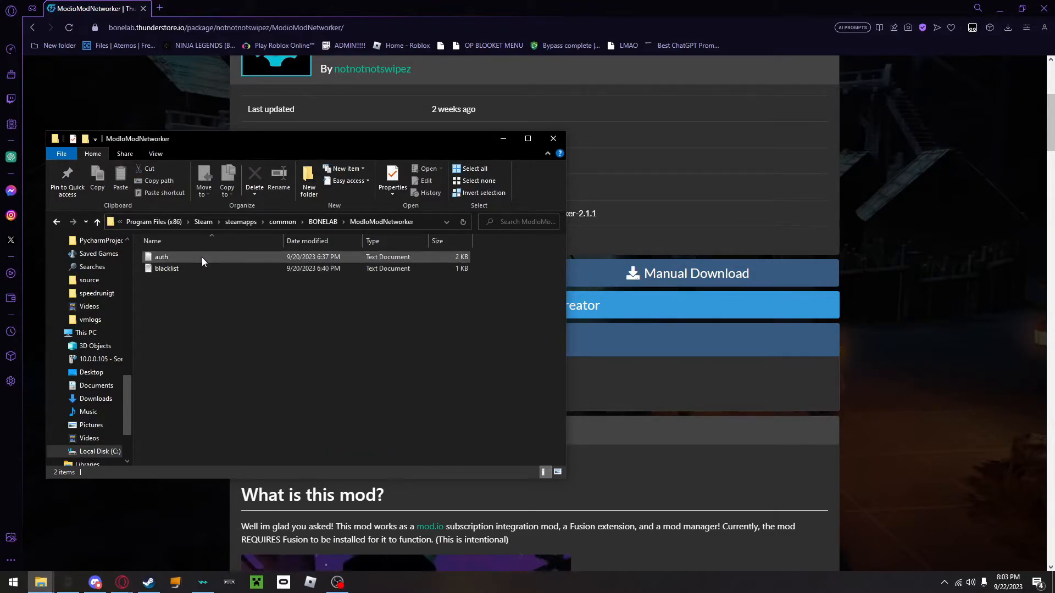
{"action": "double_click", "coordinate": [160, 256]}
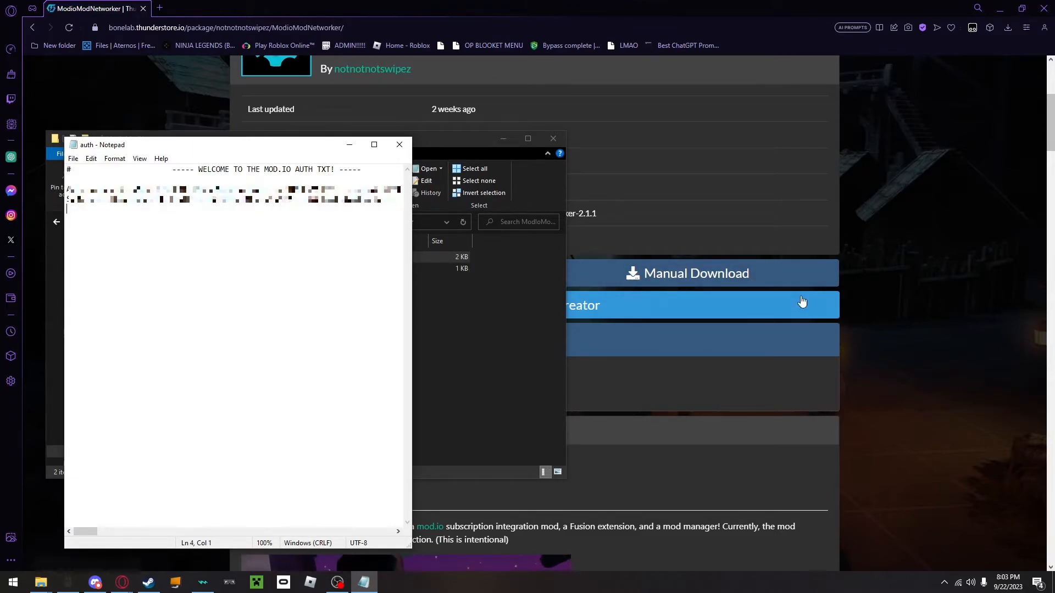
{"action": "mouse_move", "coordinate": [897, 328]}
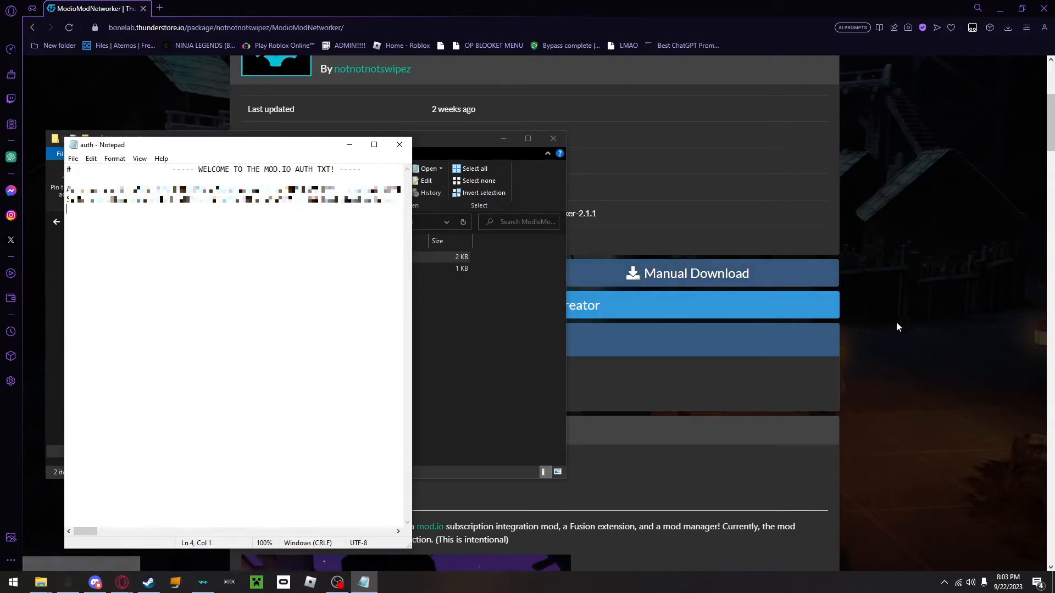
{"action": "mouse_move", "coordinate": [1000, 214]}
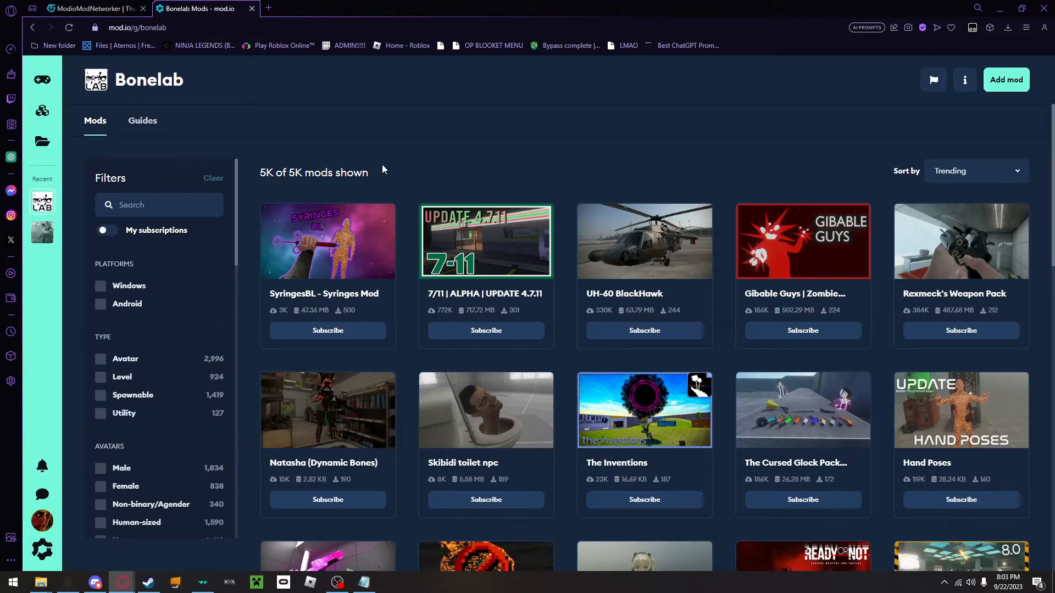
{"action": "mouse_move", "coordinate": [427, 176]}
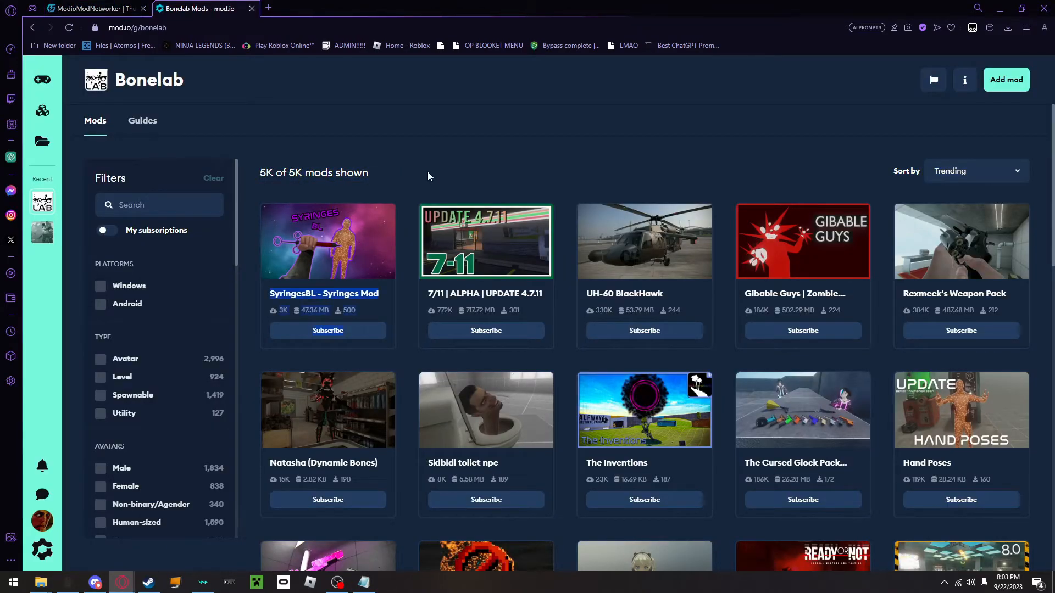
{"action": "mouse_move", "coordinate": [42, 521]}
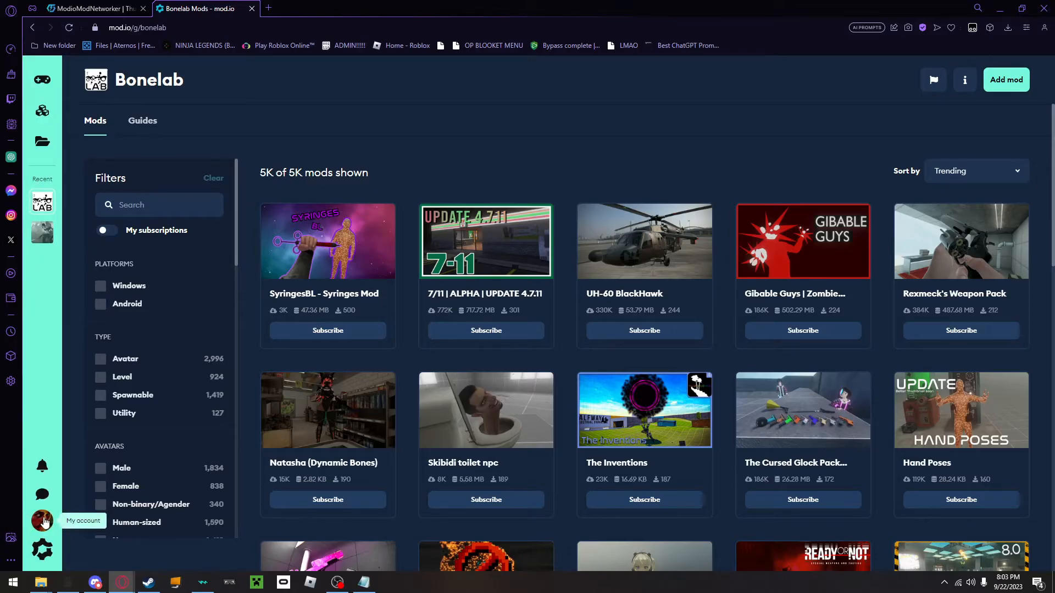
Go to My account's API Access page and select text at the OAuth client entry
{"action": "left_click", "coordinate": [41, 521]}
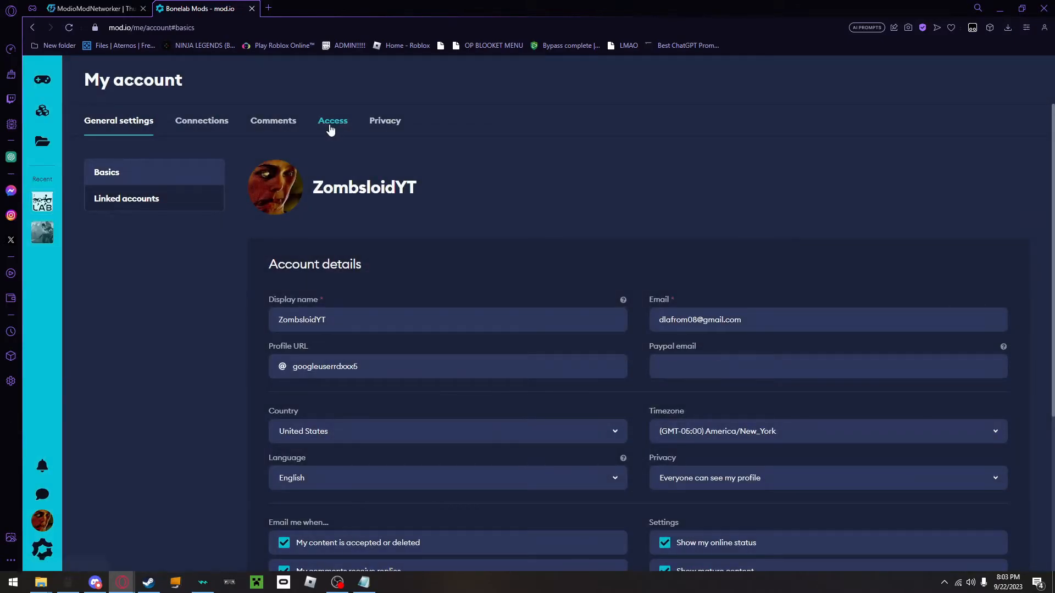
{"action": "left_click", "coordinate": [331, 121]}
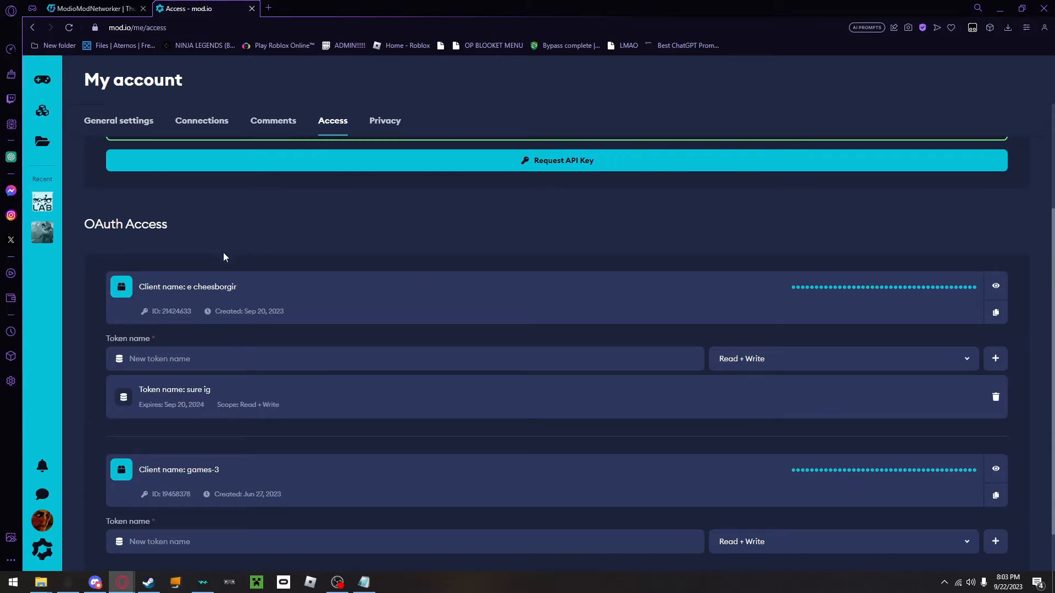
{"action": "scroll", "scroll_direction": "up", "scroll_amount": 3}
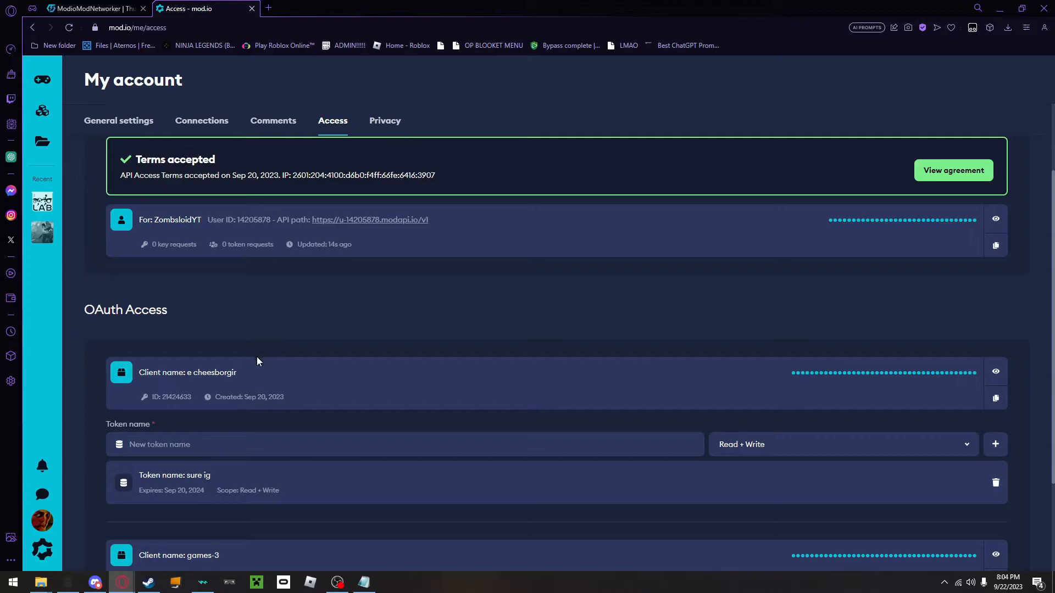
{"action": "mouse_move", "coordinate": [211, 355]}
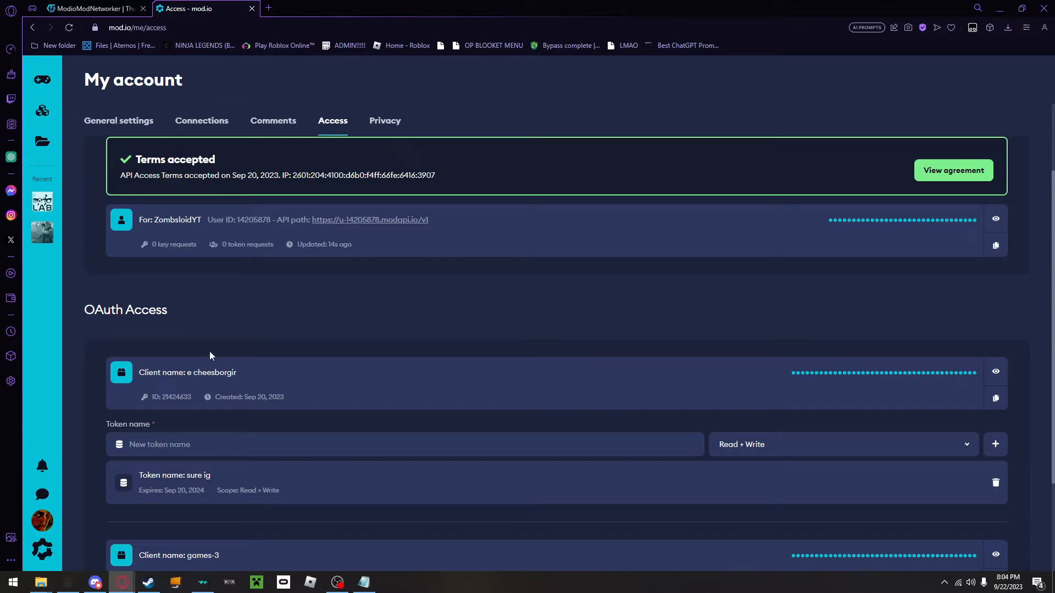
{"action": "double_click", "coordinate": [156, 372]}
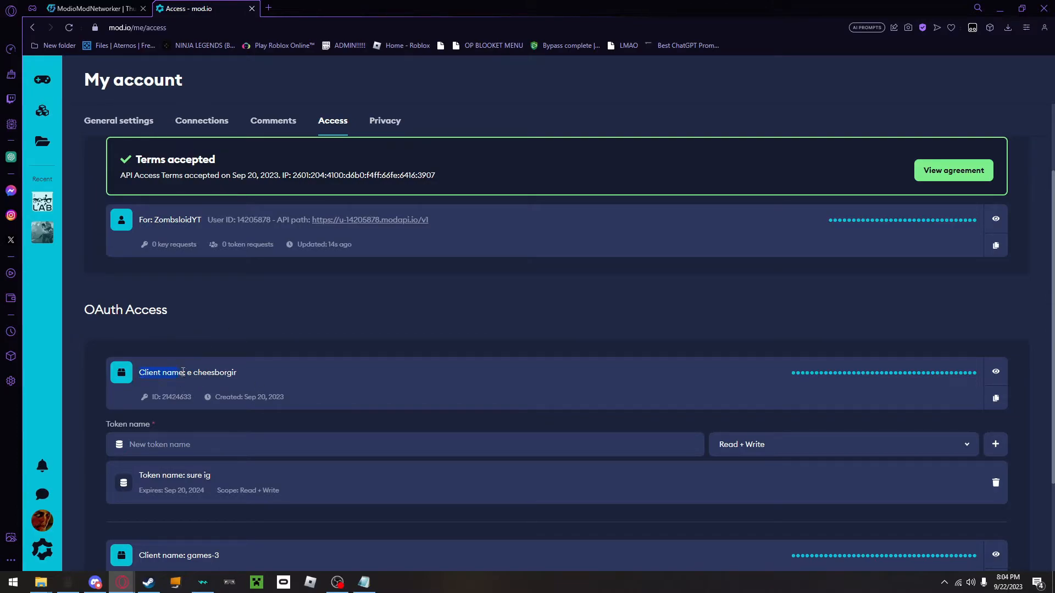
{"action": "right_click", "coordinate": [157, 373]}
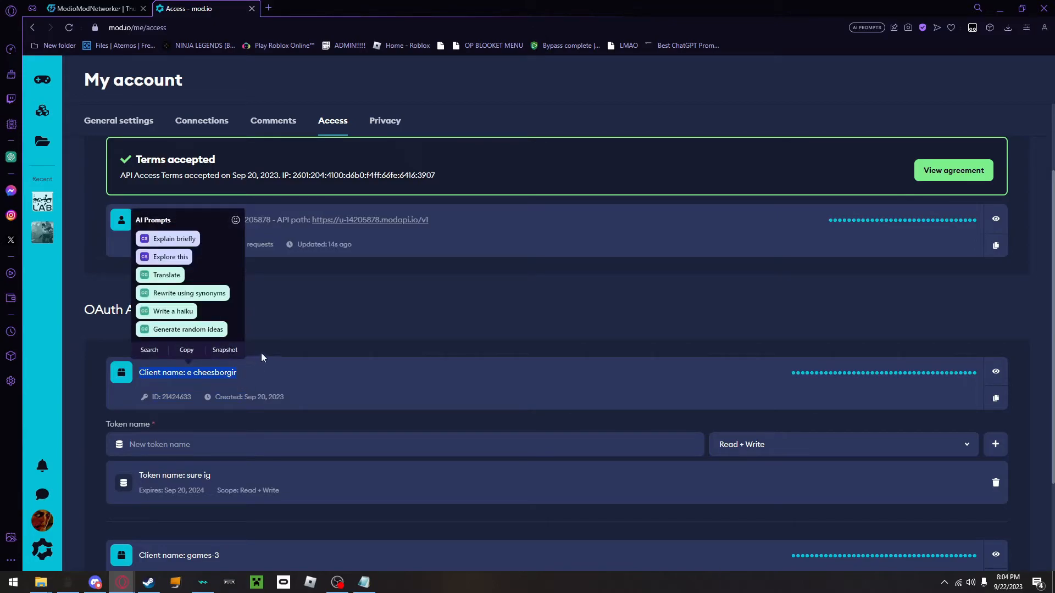
{"action": "left_click", "coordinate": [272, 289]}
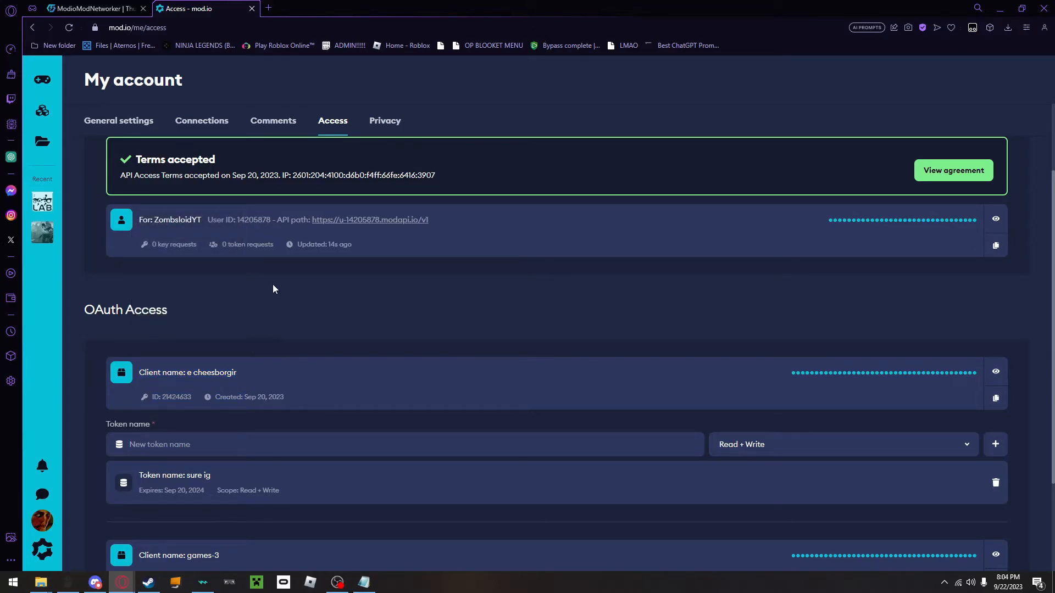
{"action": "mouse_move", "coordinate": [308, 435]}
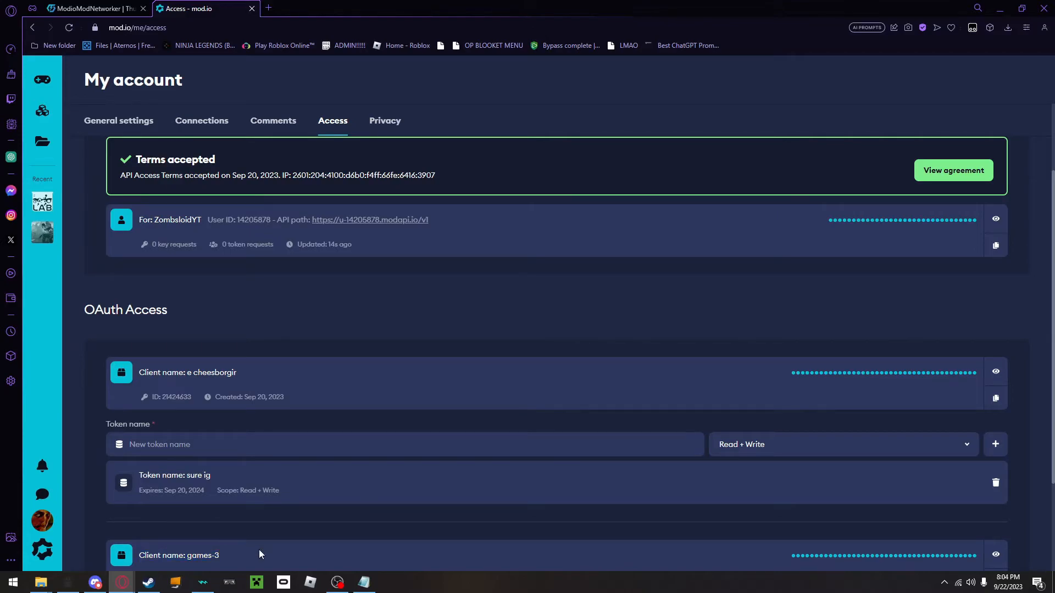
Save the auth.txt file with the mod.io token via File > Save
{"action": "left_click", "coordinate": [363, 582]}
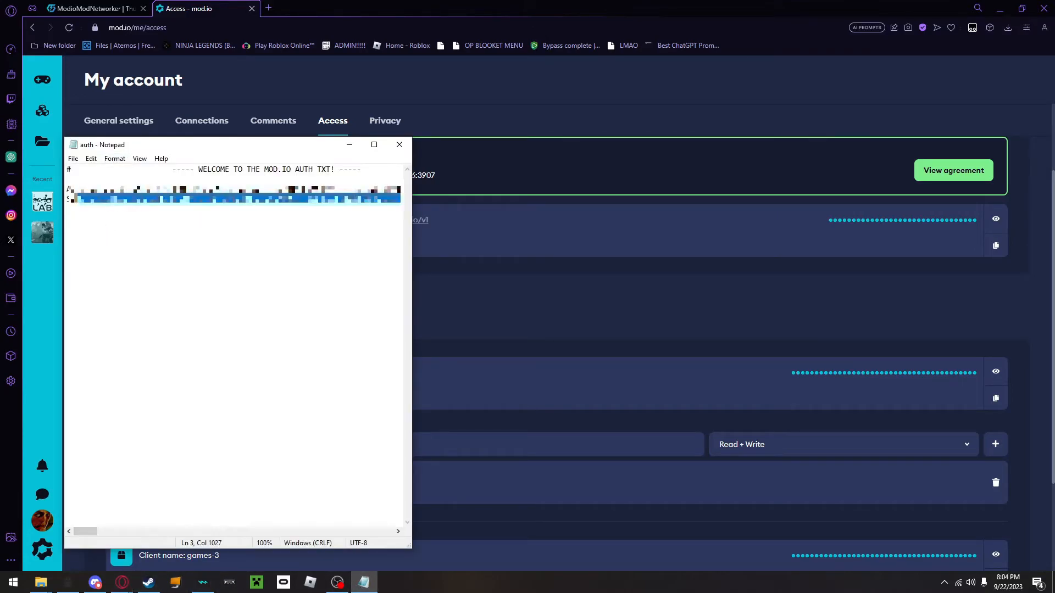
{"action": "left_click", "coordinate": [115, 235]}
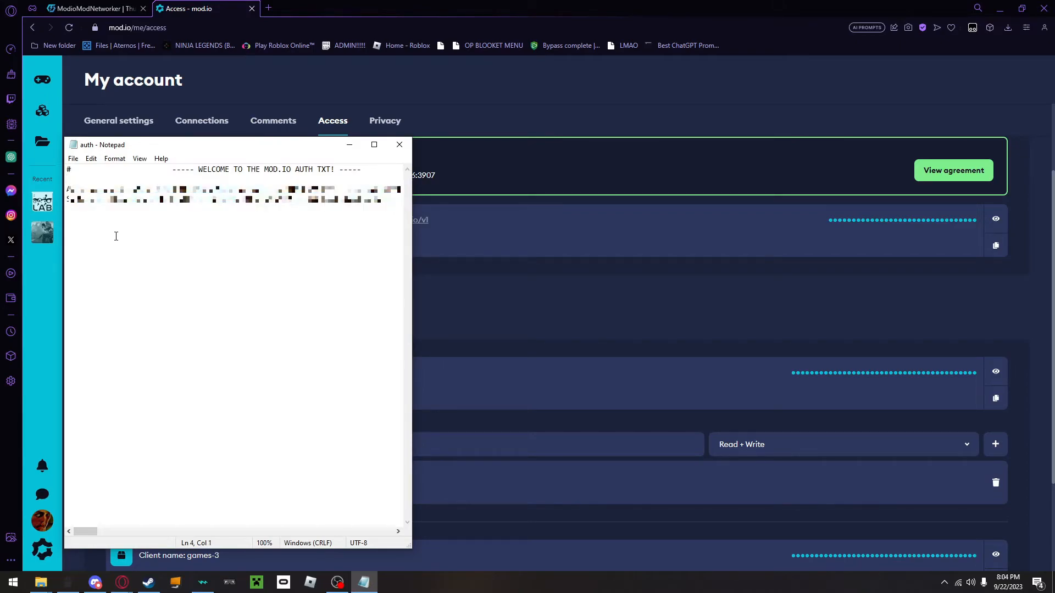
{"action": "left_click", "coordinate": [73, 159]}
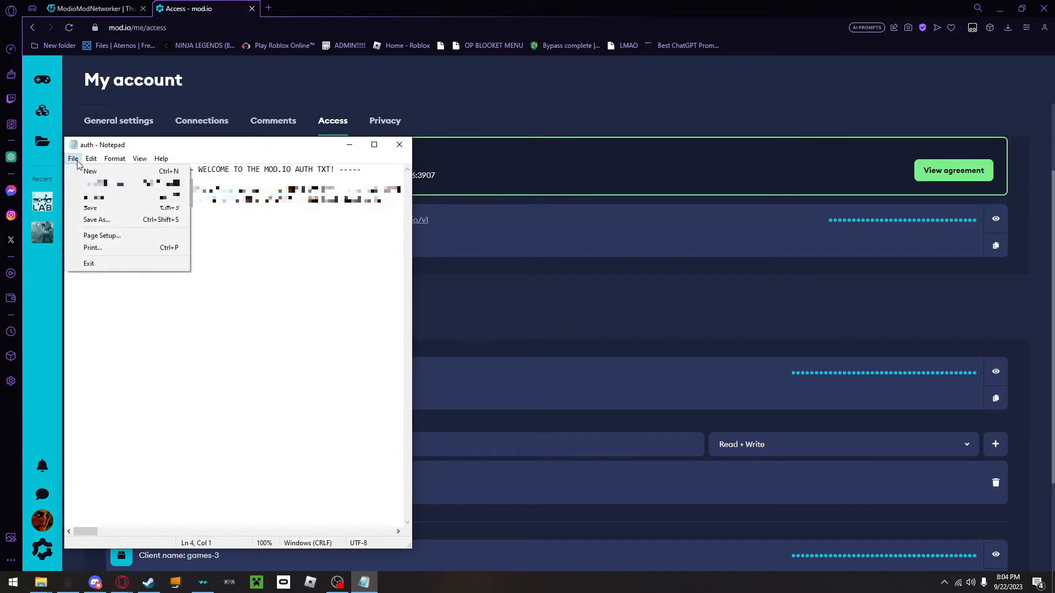
{"action": "left_click", "coordinate": [148, 582]}
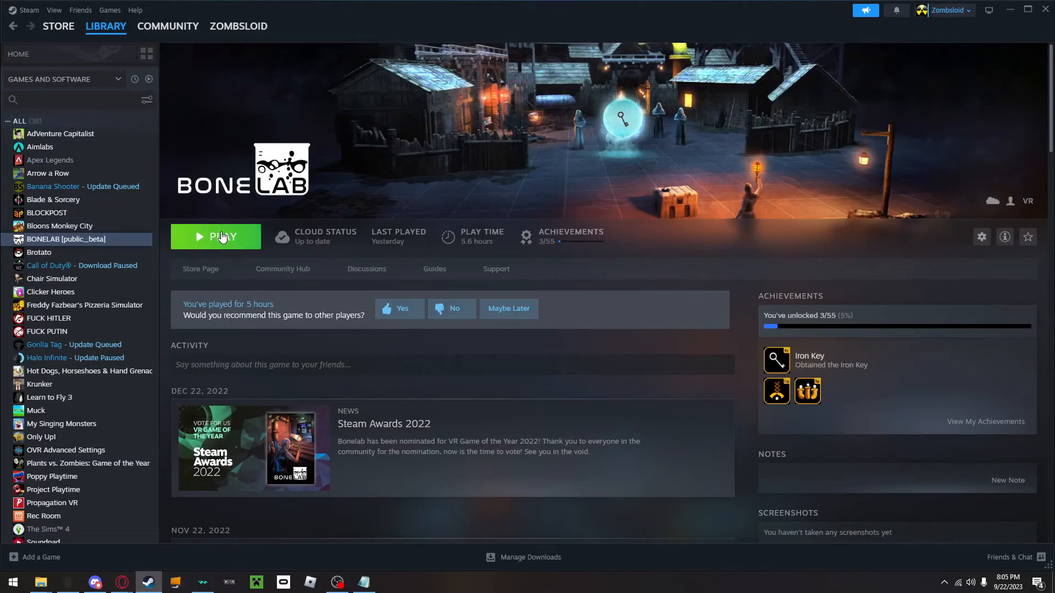
Launch Bonelab from Steam so the MelonLoader v0.5.7 splash initializes the mods
{"action": "left_click", "coordinate": [215, 238]}
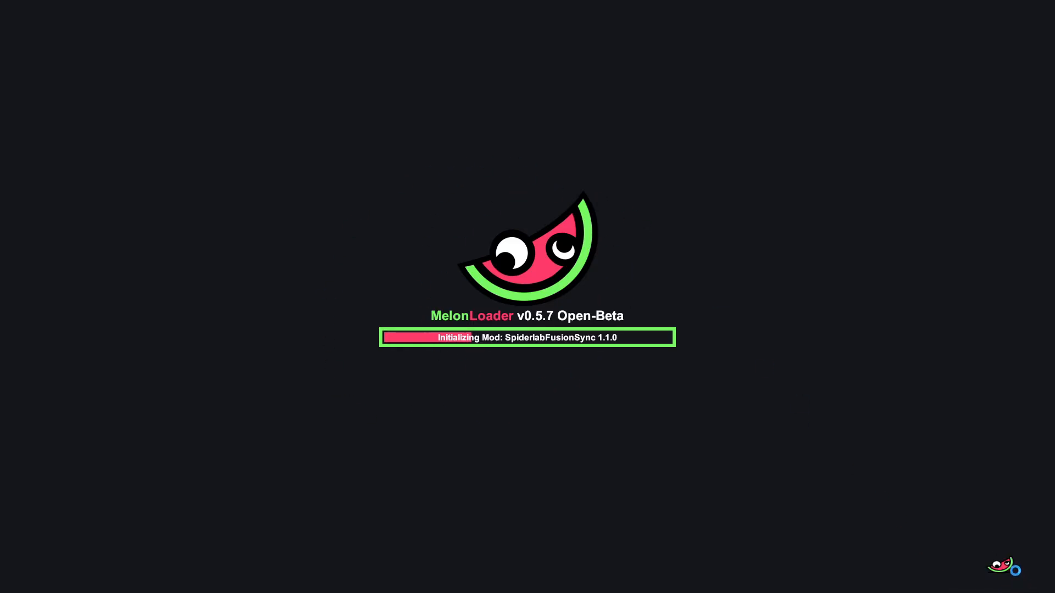
{"action": "mouse_move", "coordinate": [612, 217]}
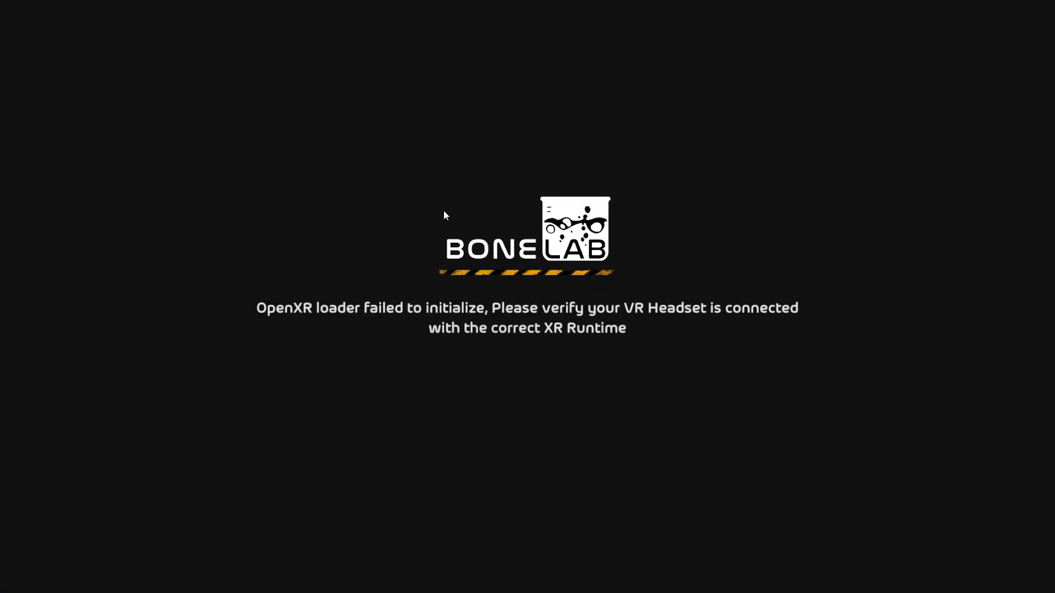
{"action": "mouse_move", "coordinate": [298, 312]}
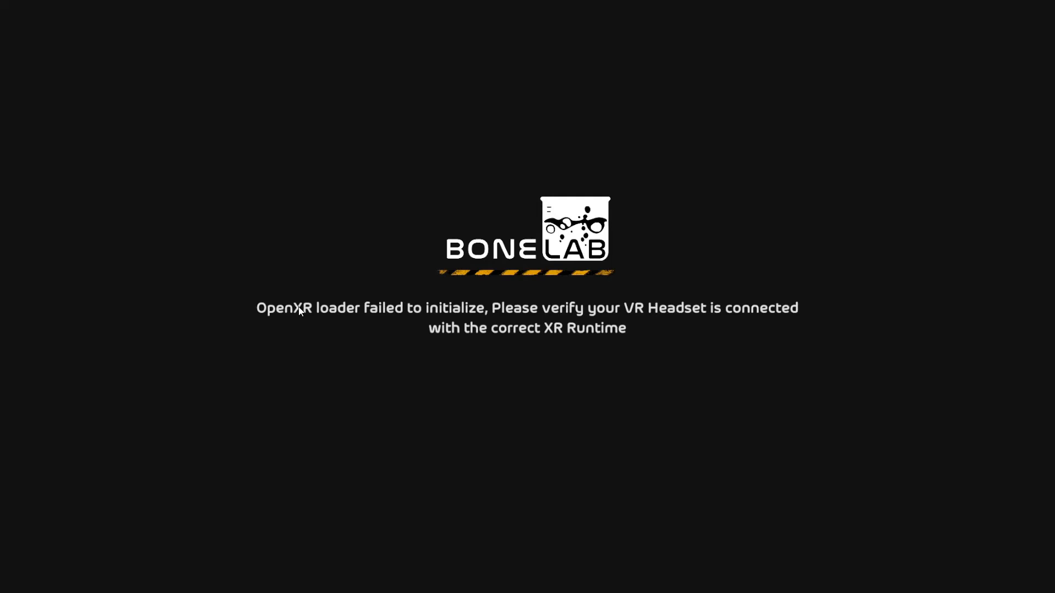
{"action": "mouse_move", "coordinate": [784, 308]}
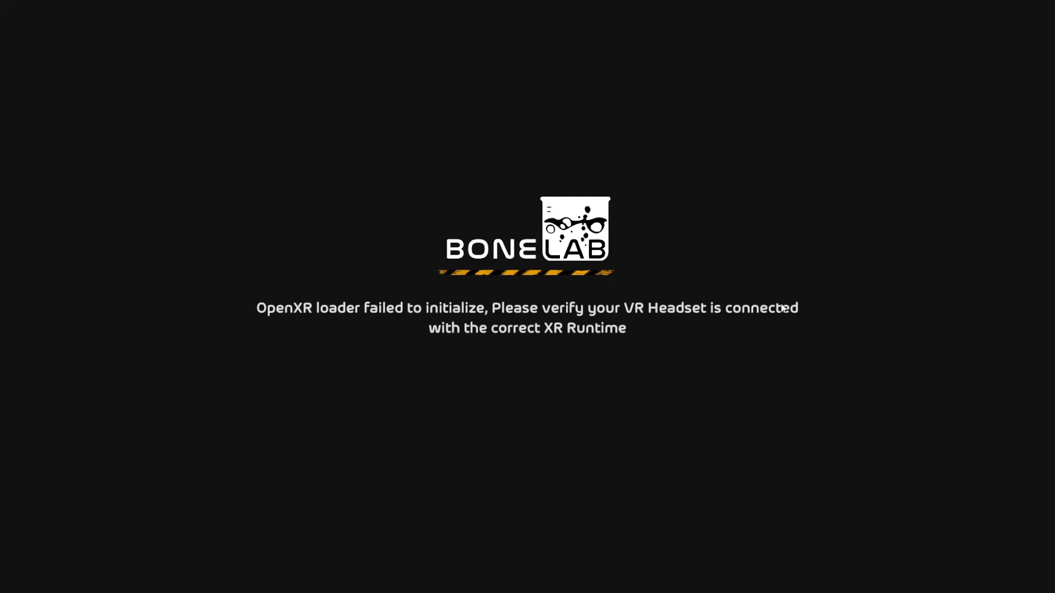
{"action": "mouse_move", "coordinate": [474, 305]}
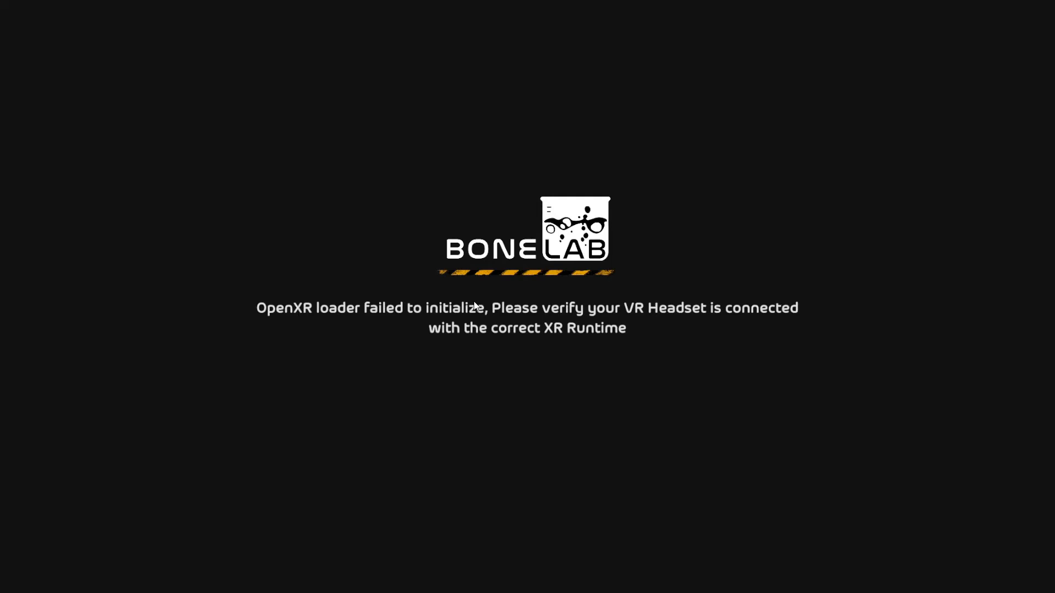
{"action": "mouse_move", "coordinate": [479, 287]}
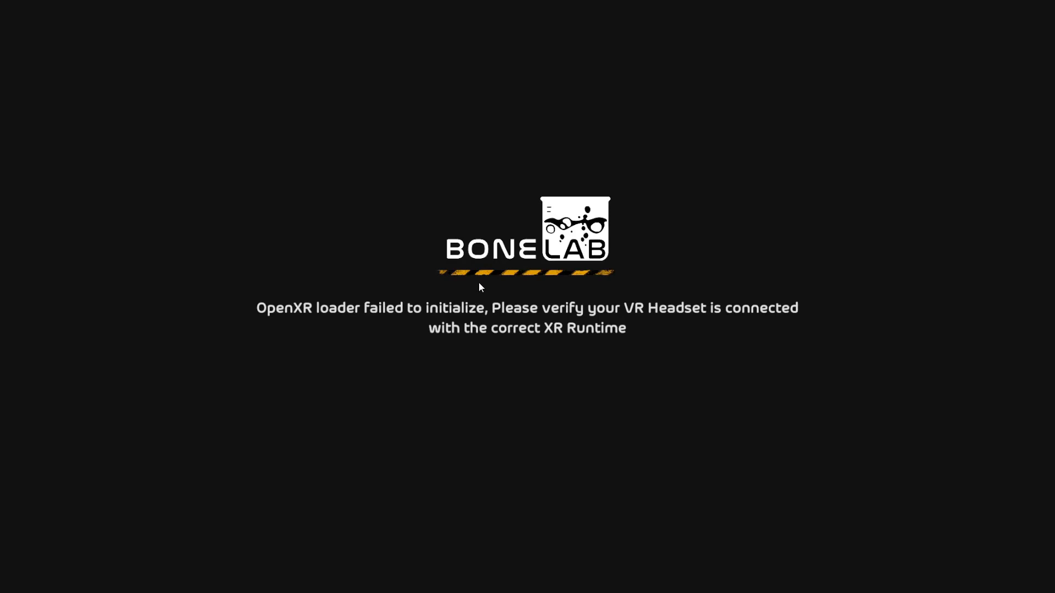